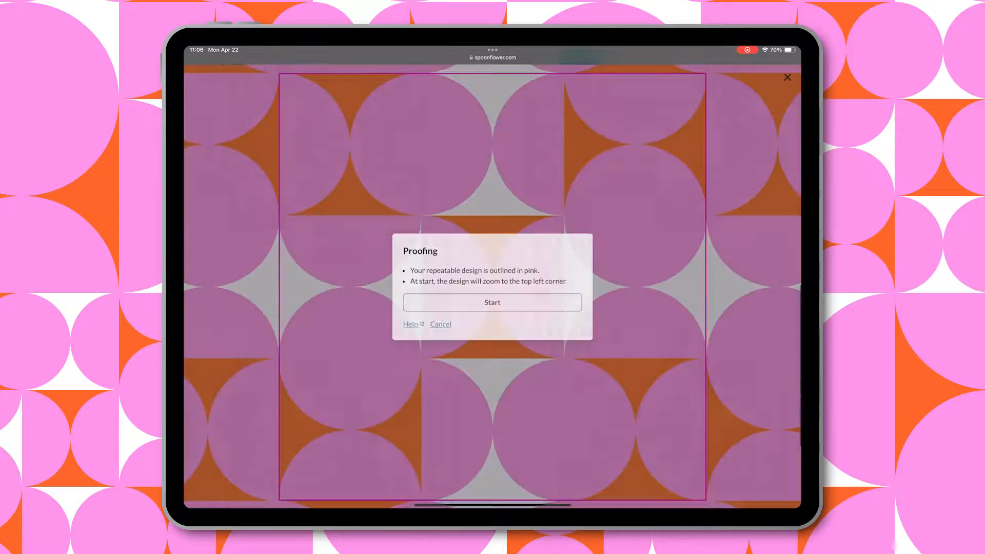
# Step: Start the Spoonflower proof to zoom into the outlined repeat of the half-circle design
pyautogui.click(491, 302)
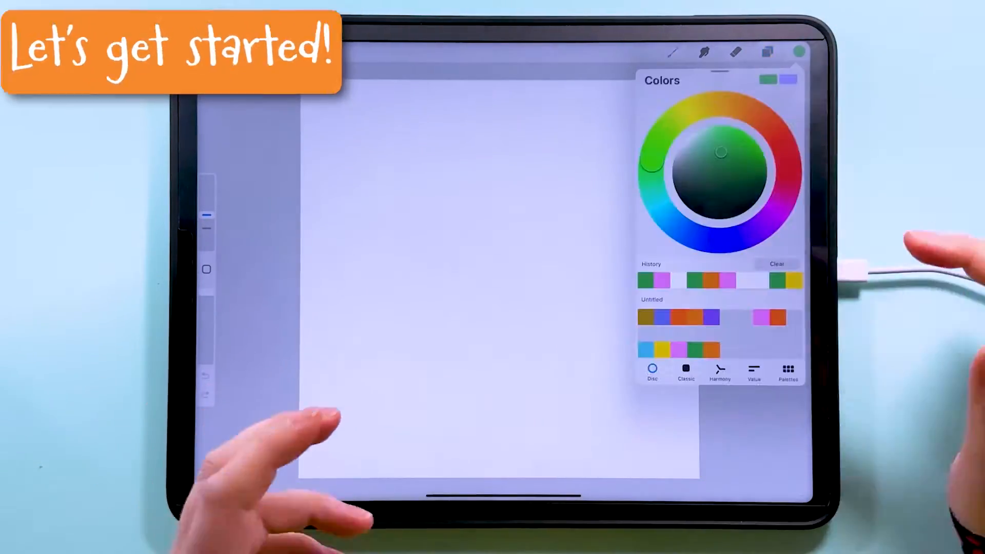
# Step: Hide the orange-filled Layer 1 and add a new layer above it for the pink circle
pyautogui.click(767, 52)
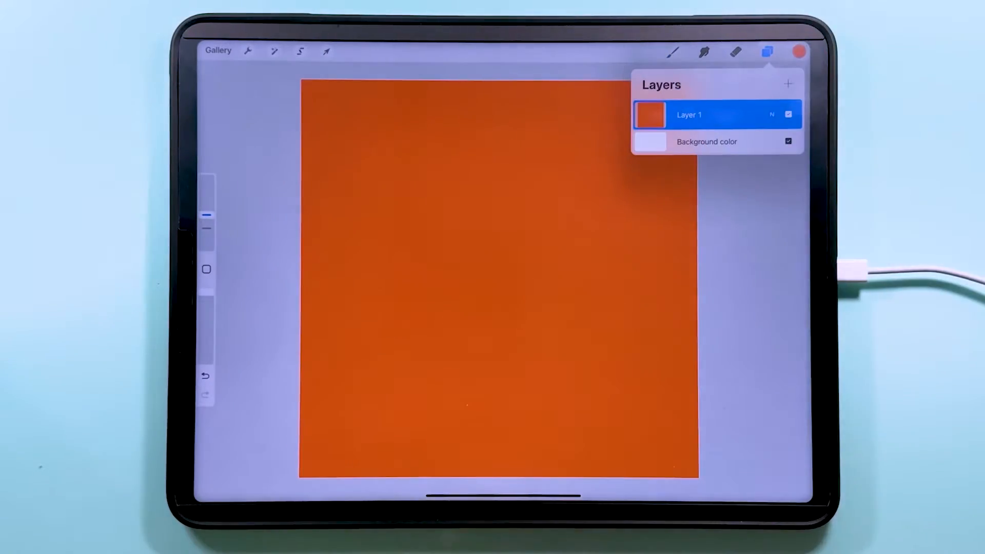
pyautogui.click(787, 114)
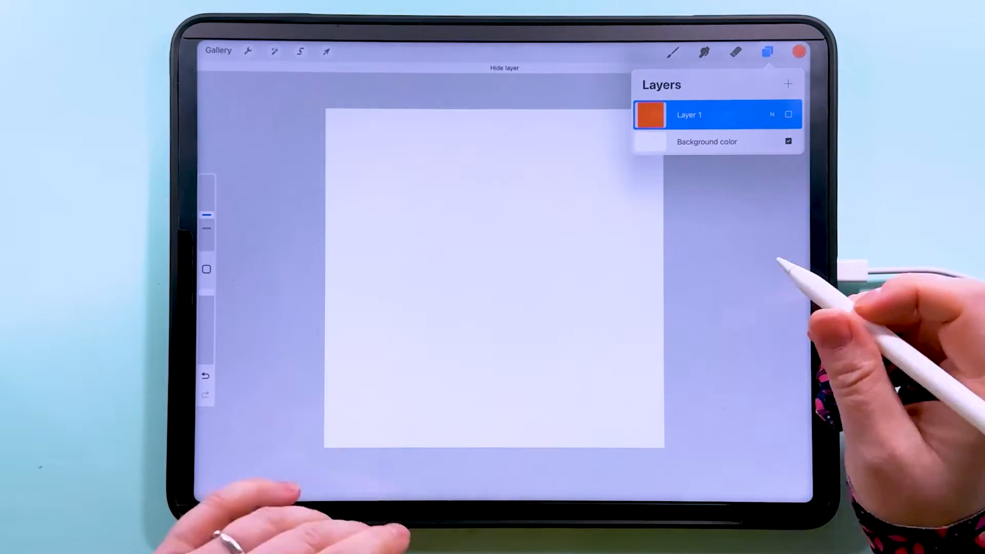
pyautogui.moveTo(788, 83)
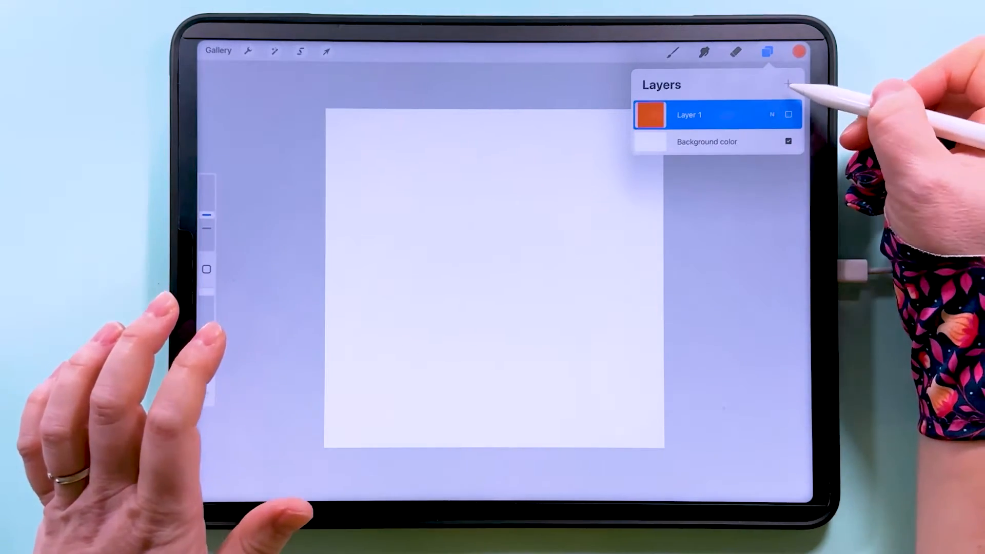
pyautogui.click(799, 51)
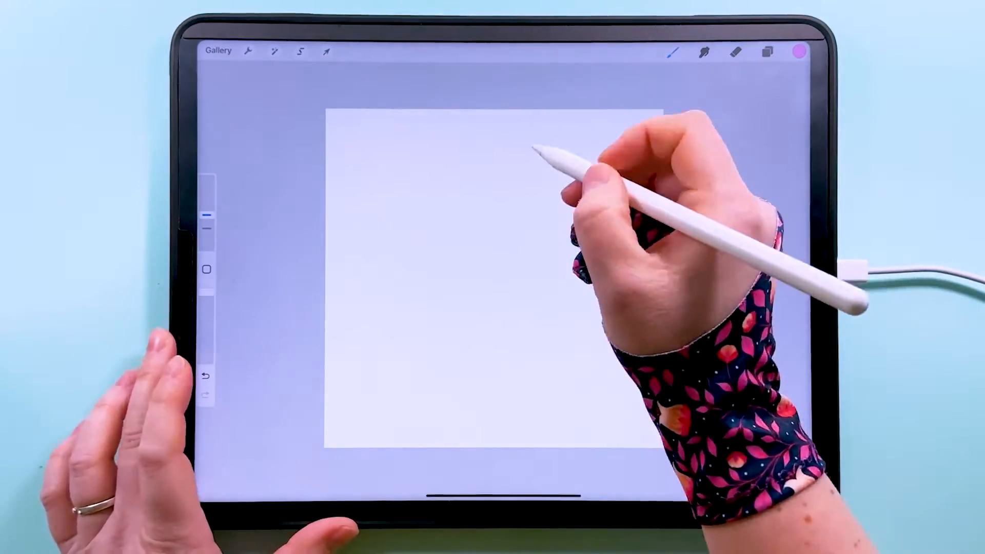
pyautogui.moveTo(547, 138)
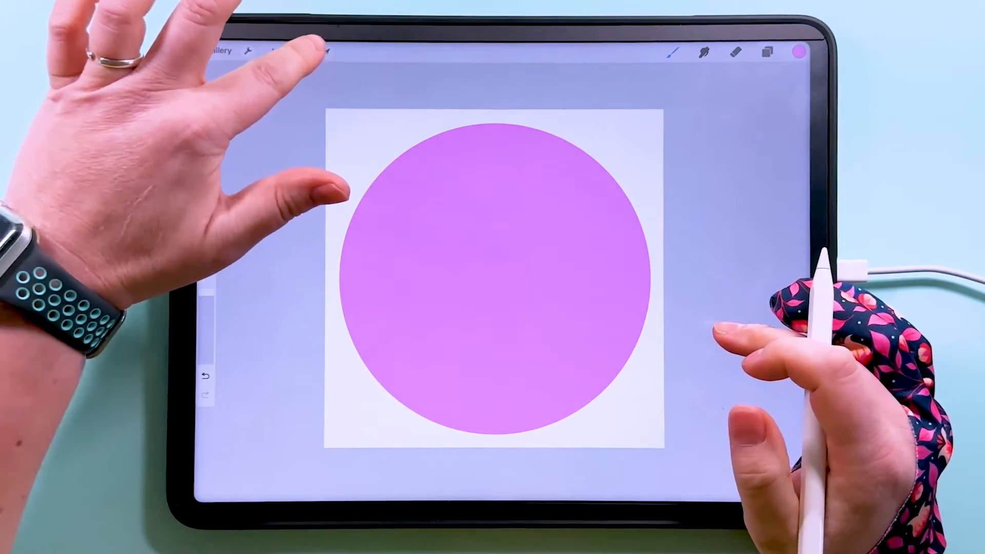
# Step: Scale the pink circle uniformly with snapping until it touches all four canvas edges
pyautogui.click(325, 51)
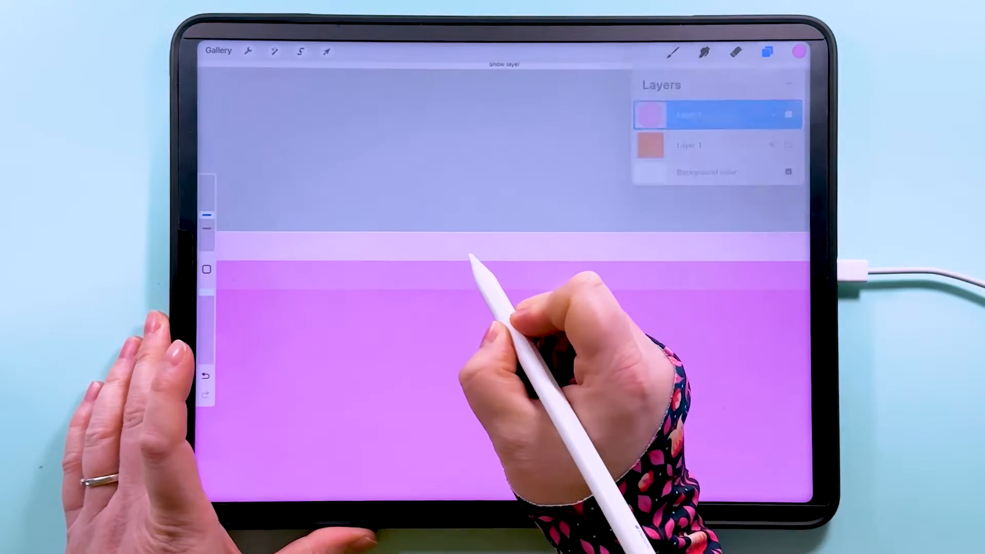
# Step: Duplicate Layer 2's pink circle and trim extra copies so two identical circle layers remain
pyautogui.click(765, 52)
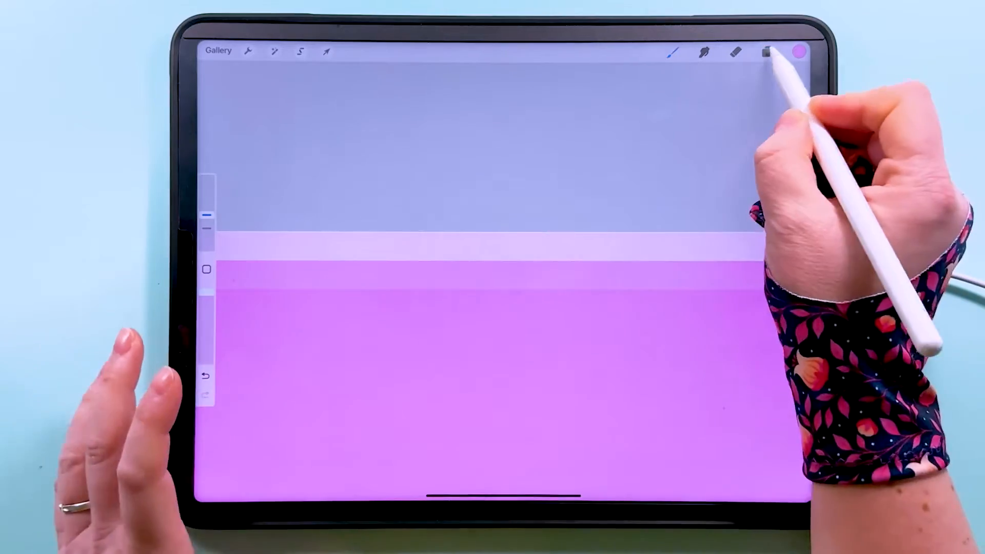
pyautogui.click(767, 51)
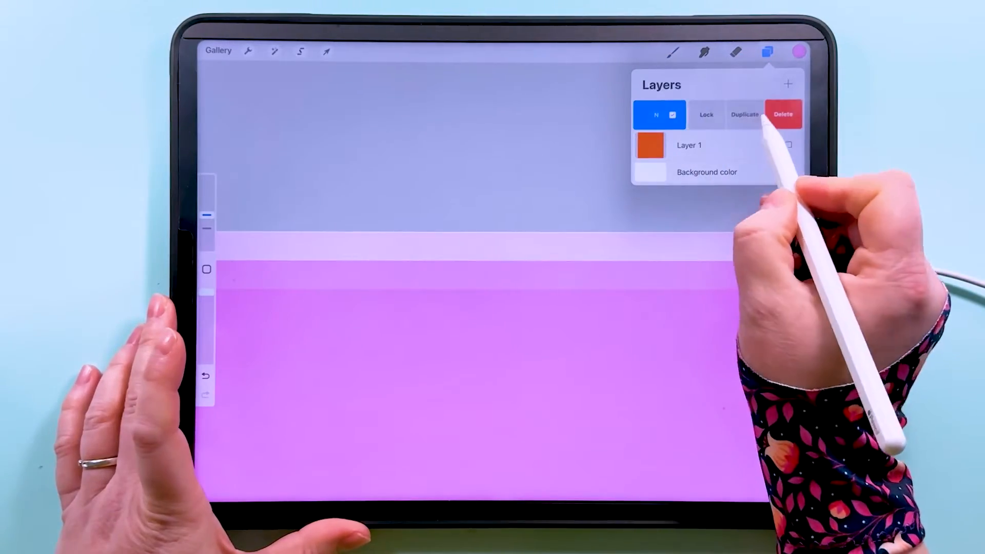
pyautogui.click(743, 114)
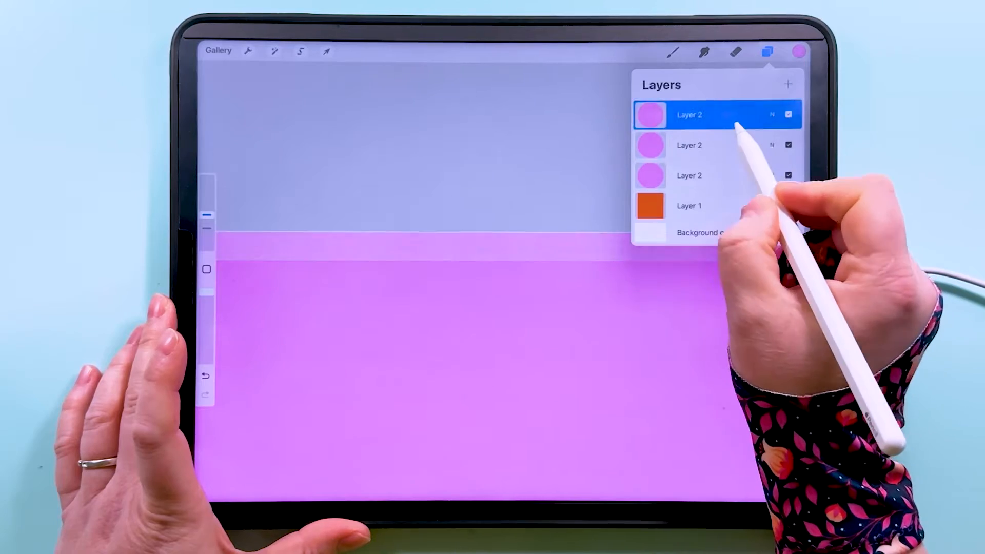
pyautogui.click(690, 114)
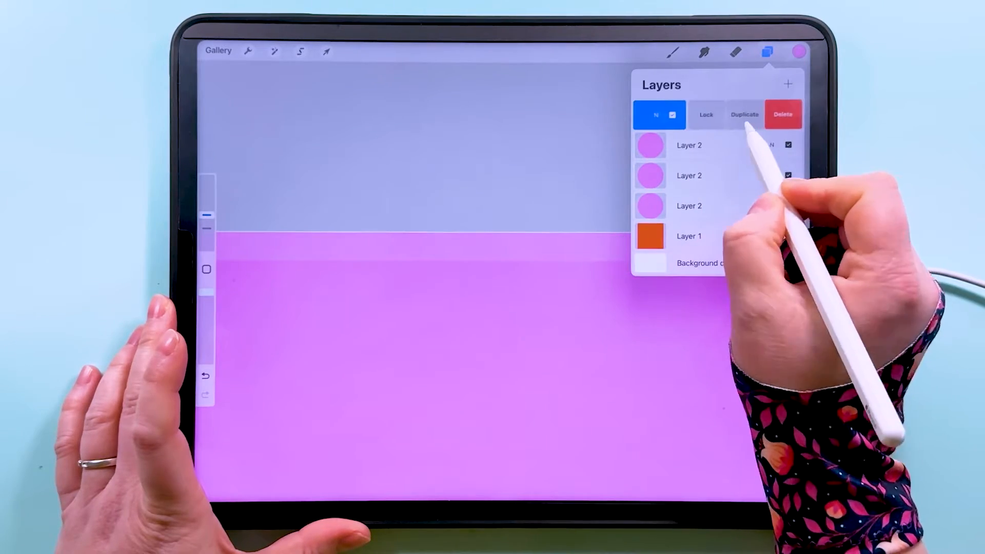
pyautogui.click(745, 114)
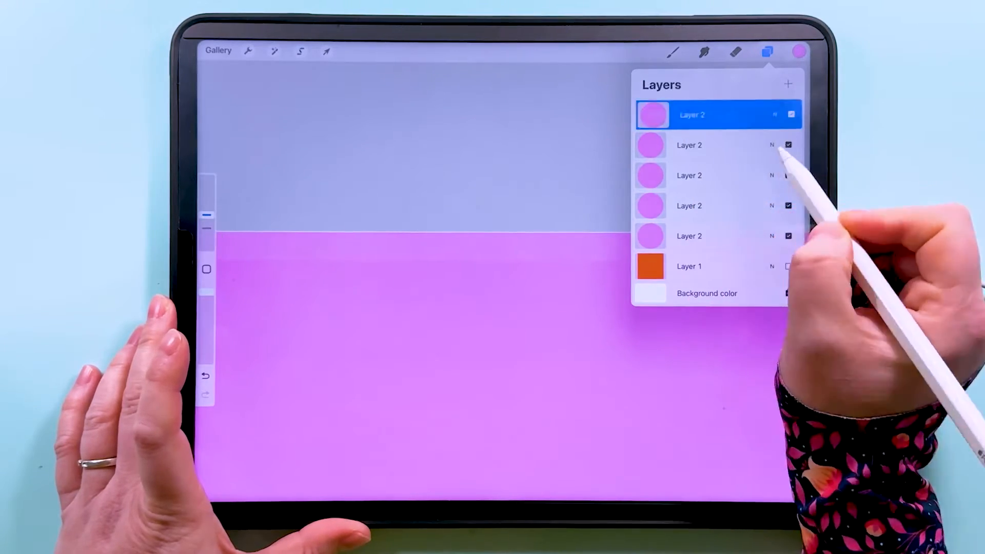
pyautogui.click(787, 83)
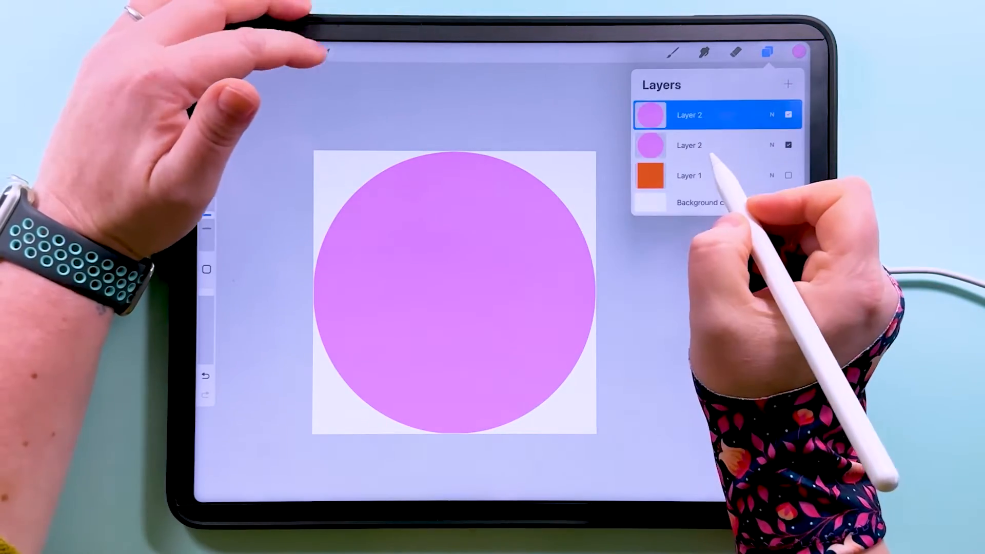
# Step: Move one circle halfway past the left edge, the other past the right, and merge the halves
pyautogui.click(325, 51)
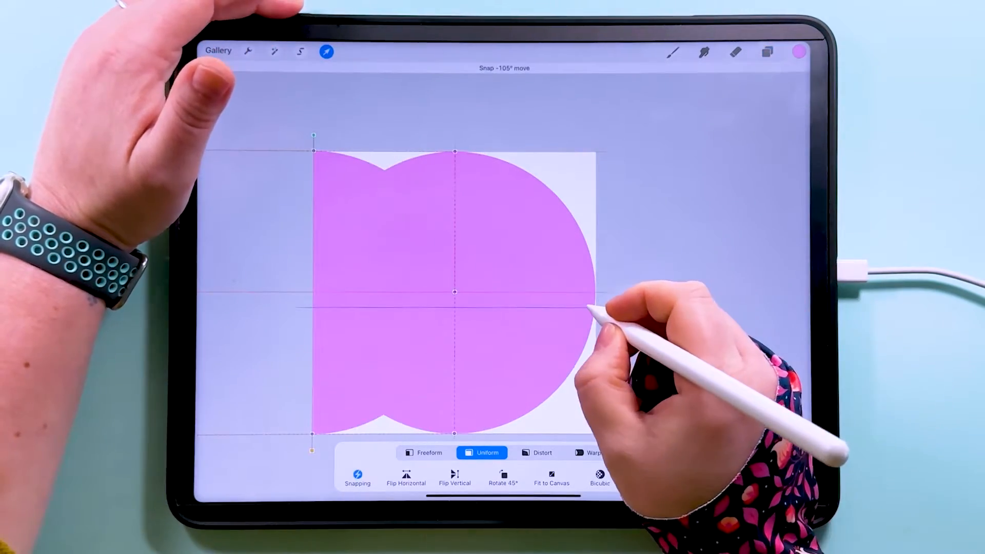
pyautogui.click(766, 51)
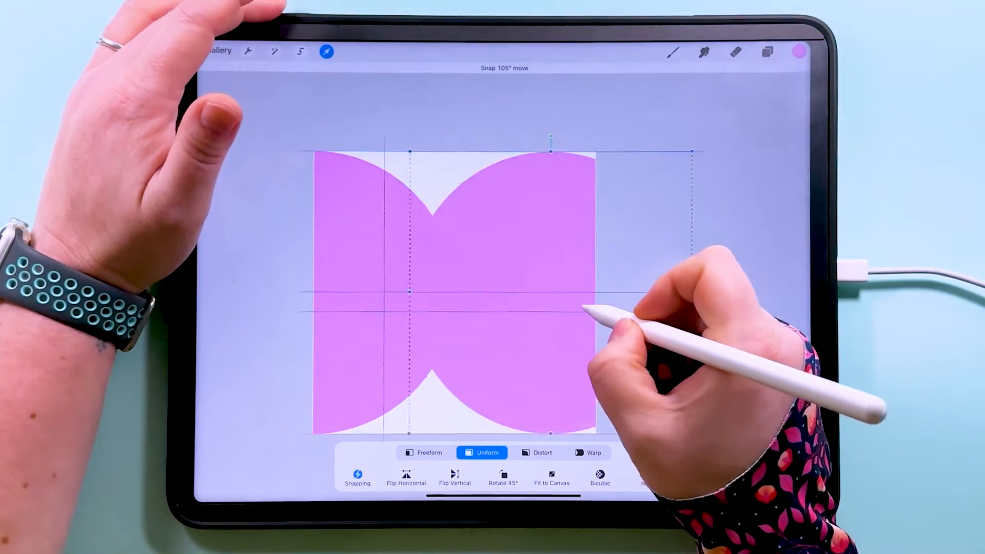
pyautogui.click(767, 52)
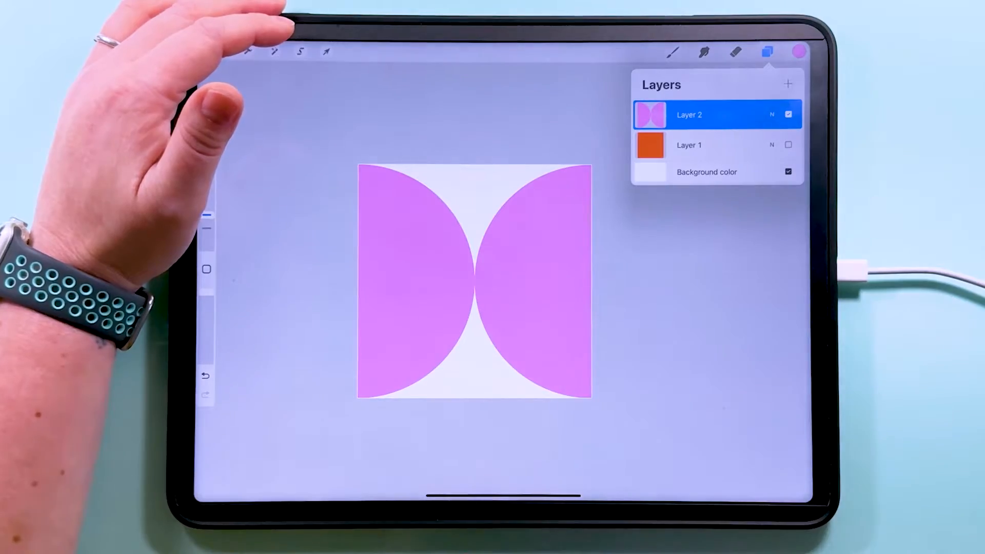
pyautogui.click(326, 51)
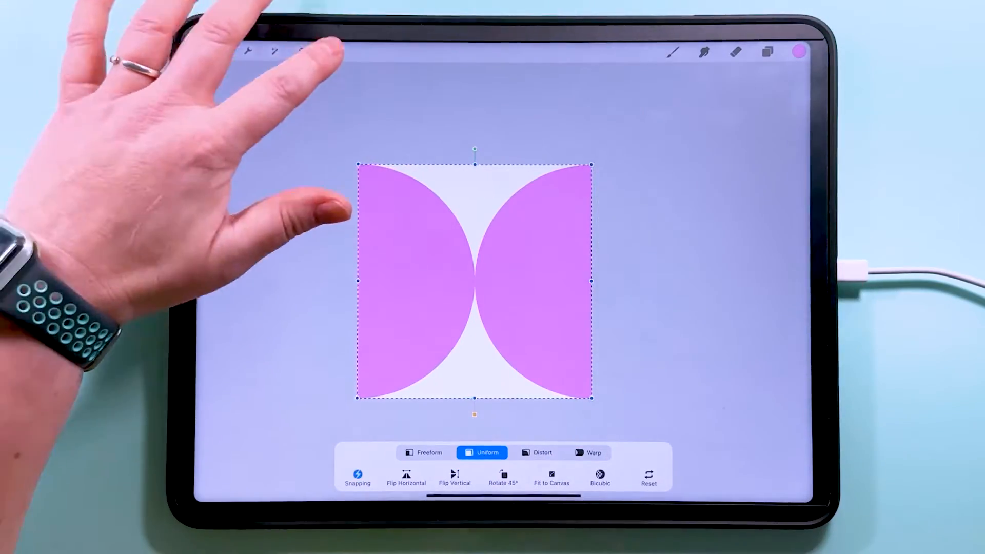
# Step: Show the orange layer and add a white layer above it for the second tile version
pyautogui.click(768, 51)
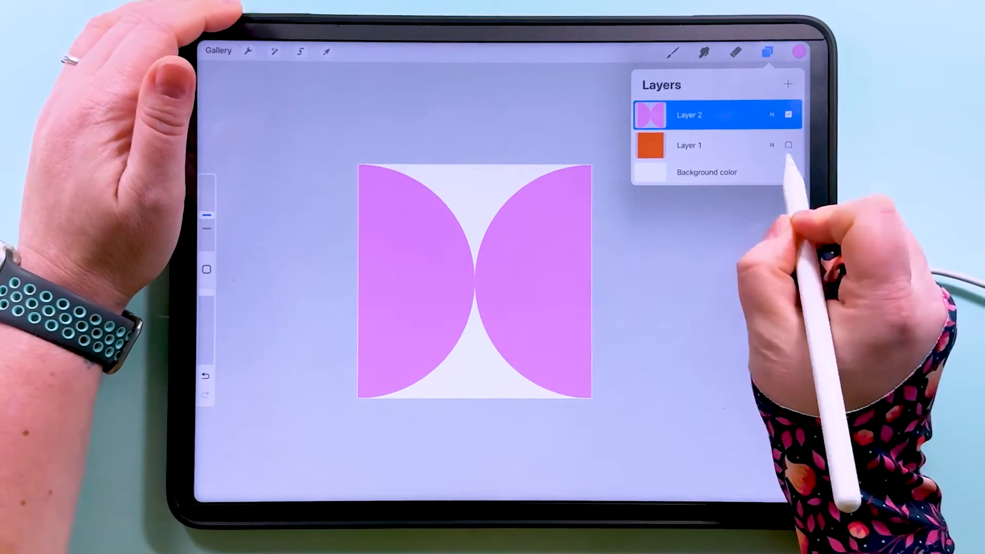
pyautogui.click(788, 145)
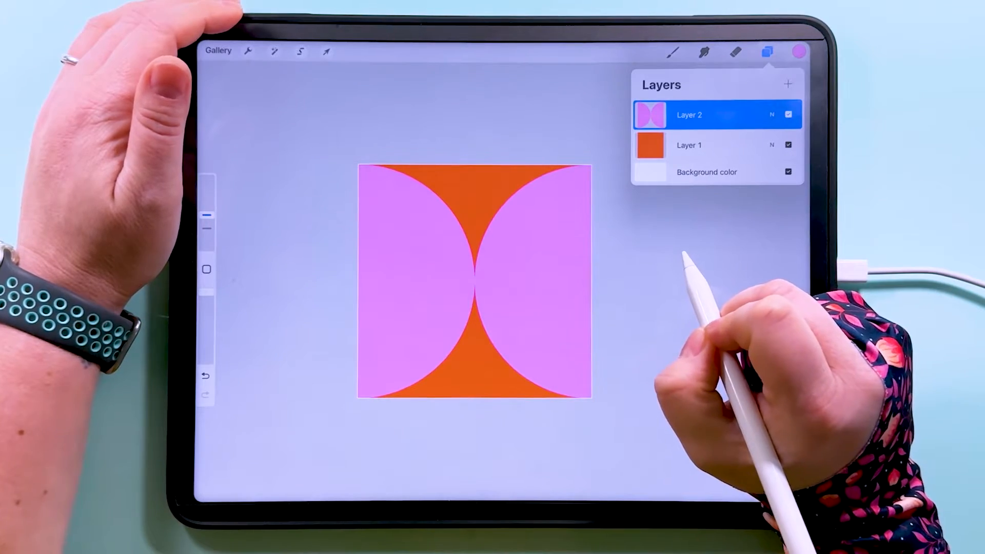
pyautogui.click(688, 145)
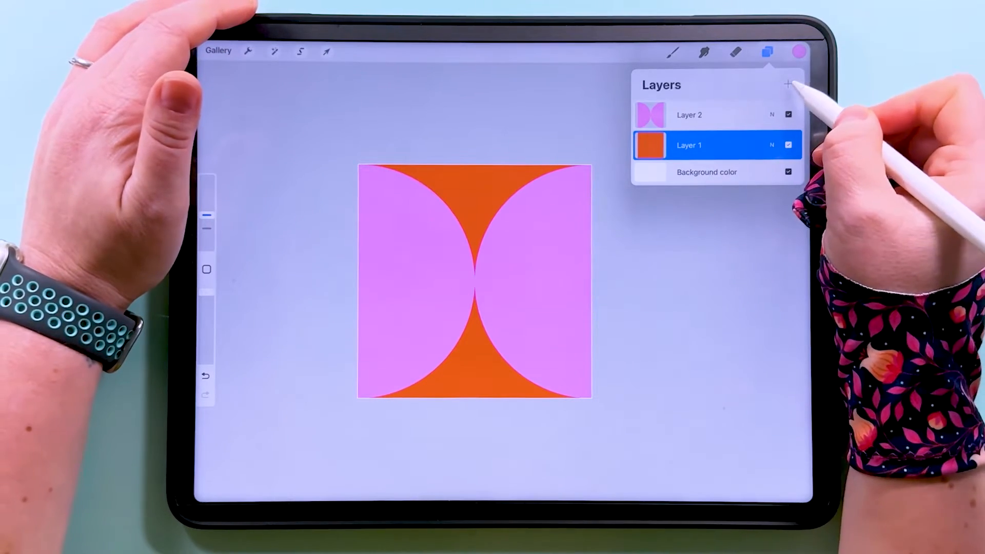
pyautogui.click(798, 51)
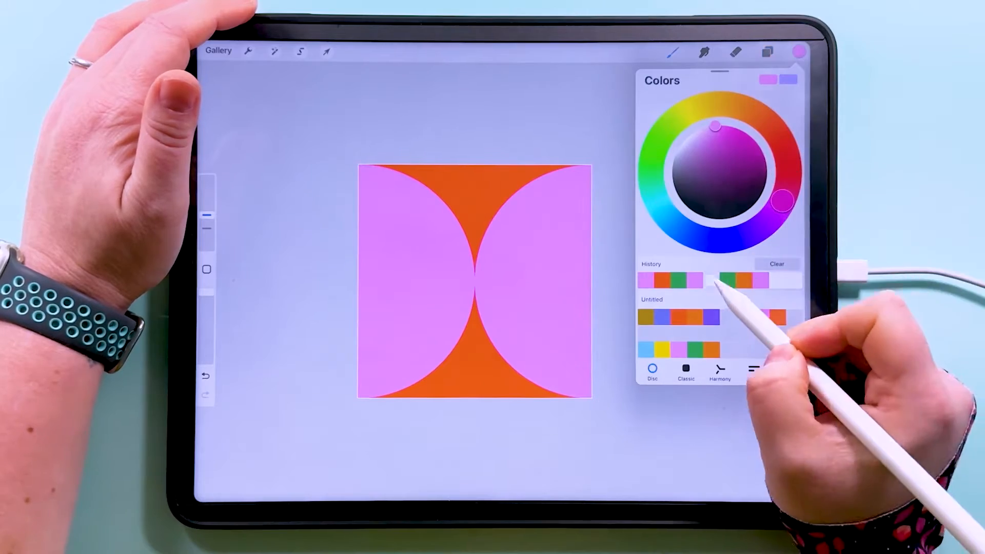
pyautogui.click(768, 51)
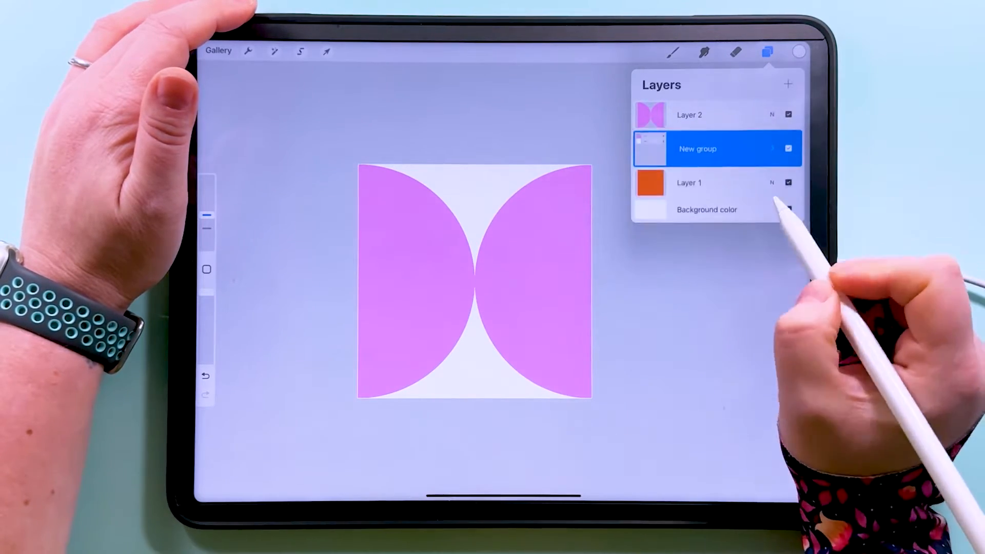
# Step: Group the half-circle and background layer pairs into white and orange versions, checking the white group's visibility
pyautogui.click(688, 114)
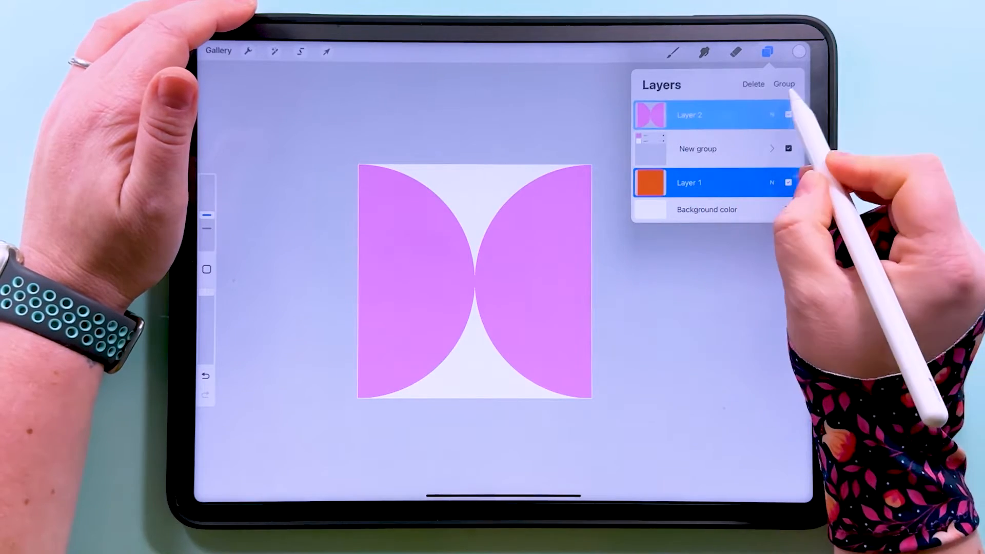
pyautogui.click(784, 83)
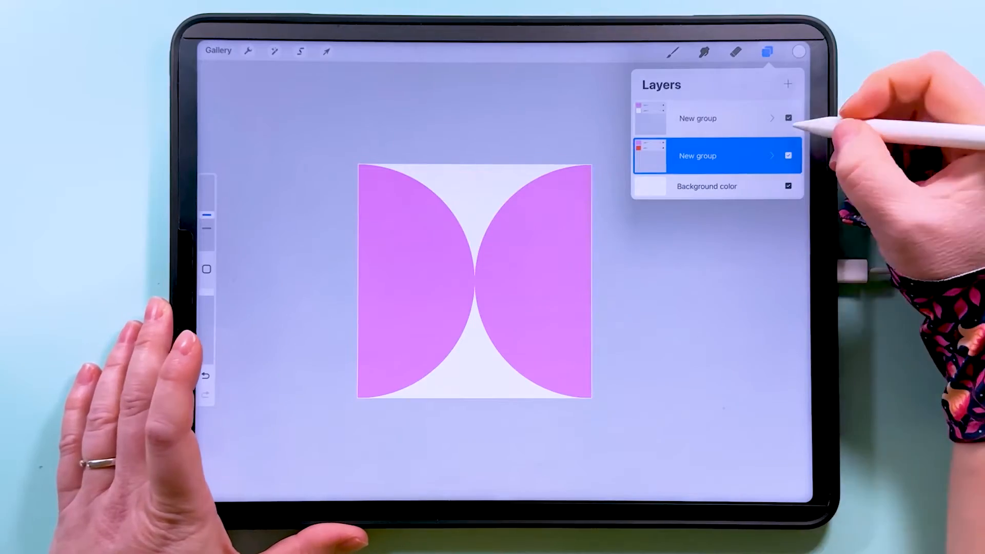
pyautogui.click(788, 118)
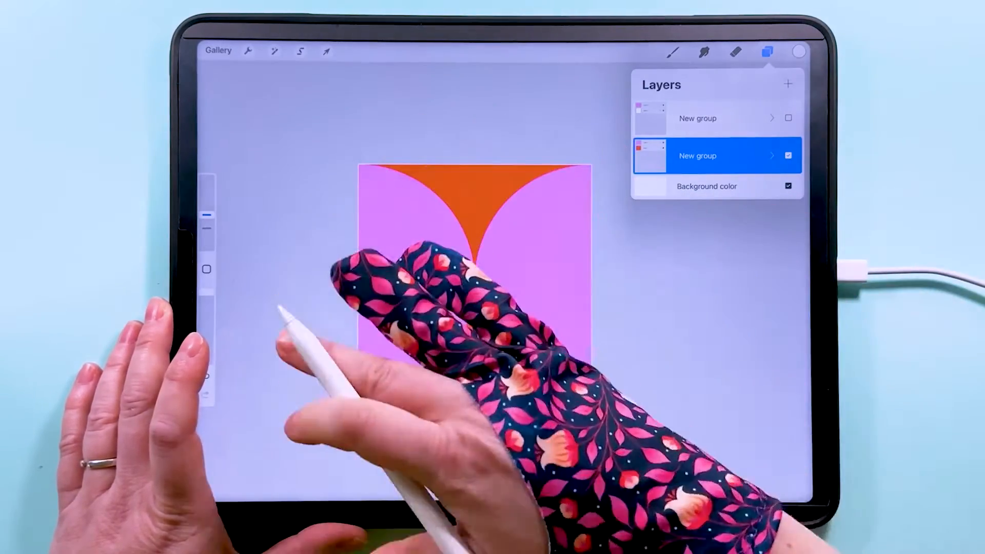
pyautogui.click(788, 118)
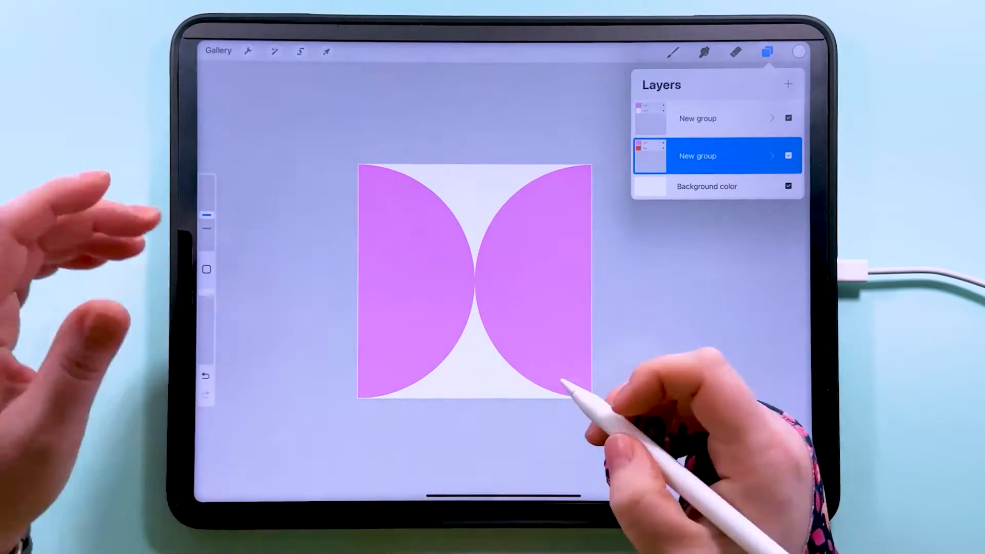
# Step: Transform the tile group to 1200 px and snap it into the top-right corner
pyautogui.click(697, 118)
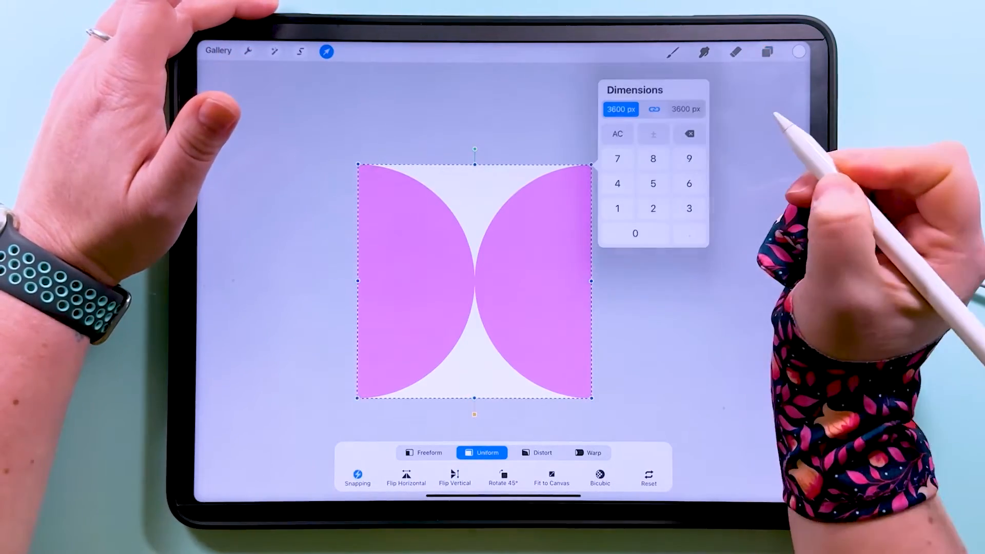
pyautogui.click(617, 208)
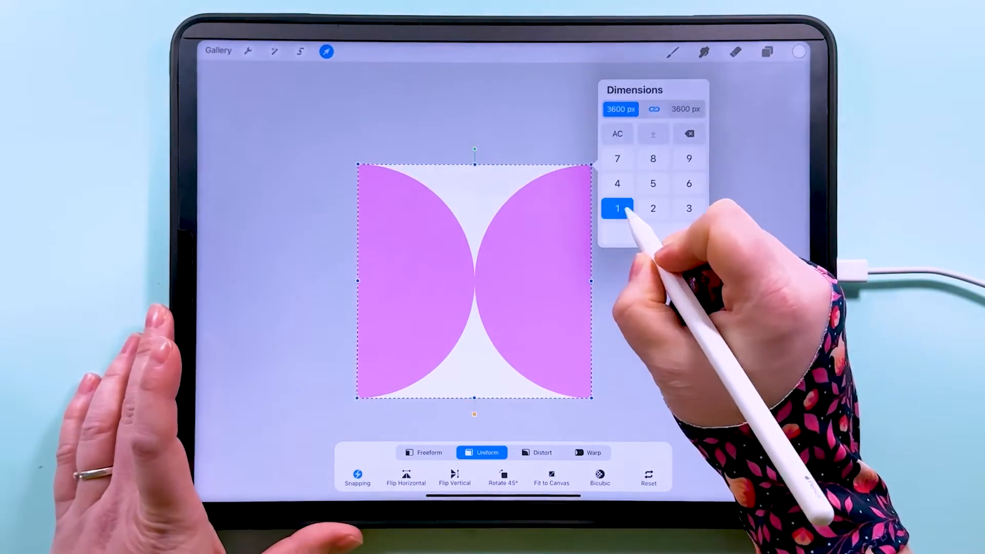
pyautogui.click(616, 209)
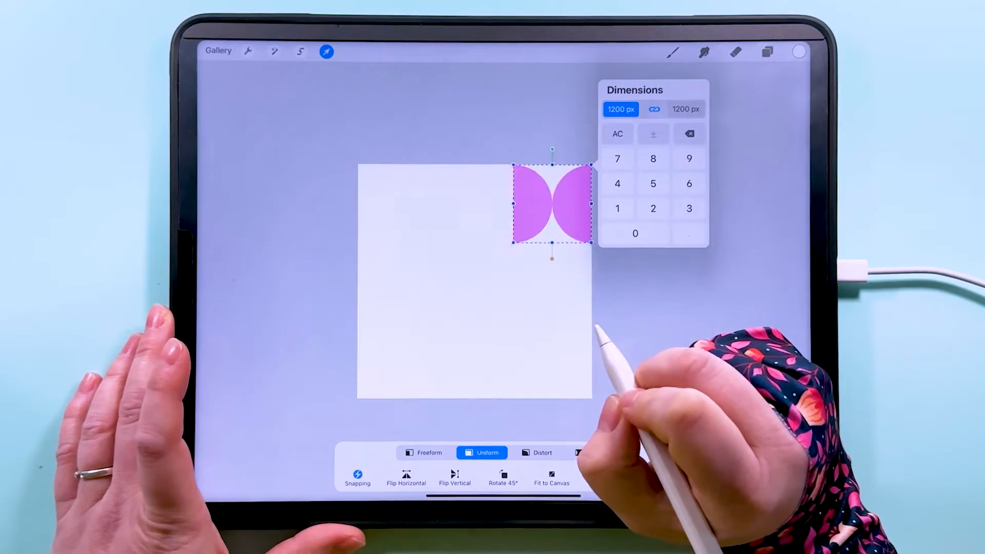
pyautogui.click(768, 52)
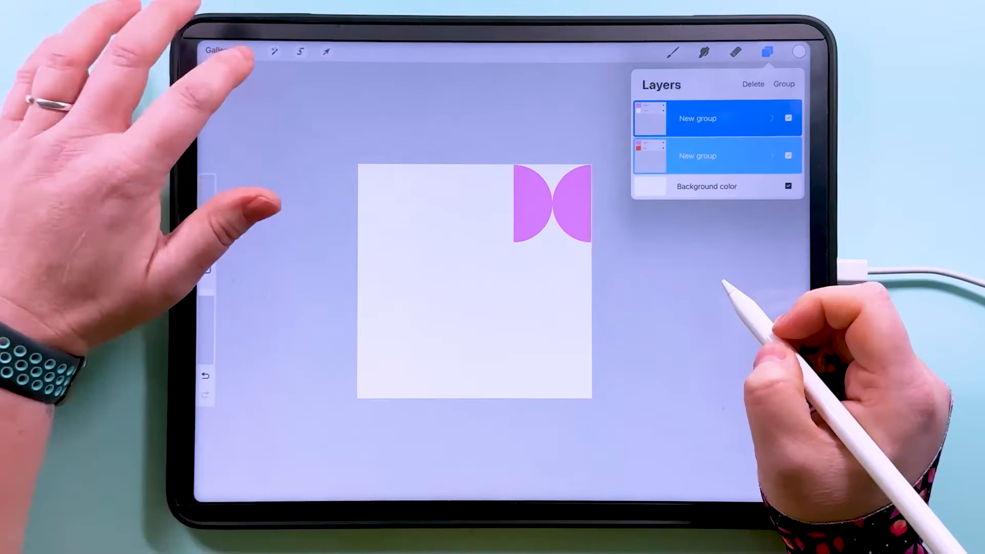
# Step: Set the Drawing Guide to a 600 px grid over the canvas
pyautogui.click(249, 52)
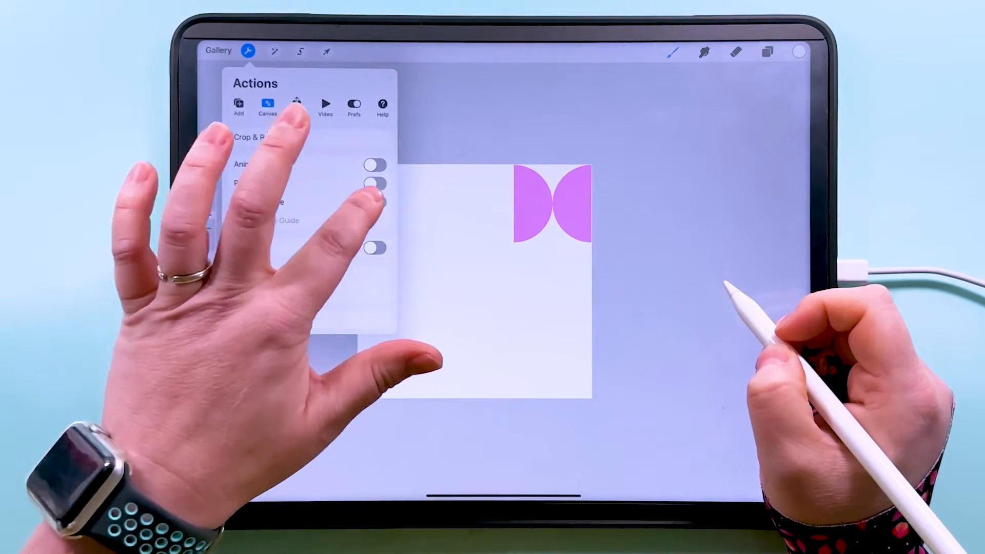
pyautogui.click(270, 221)
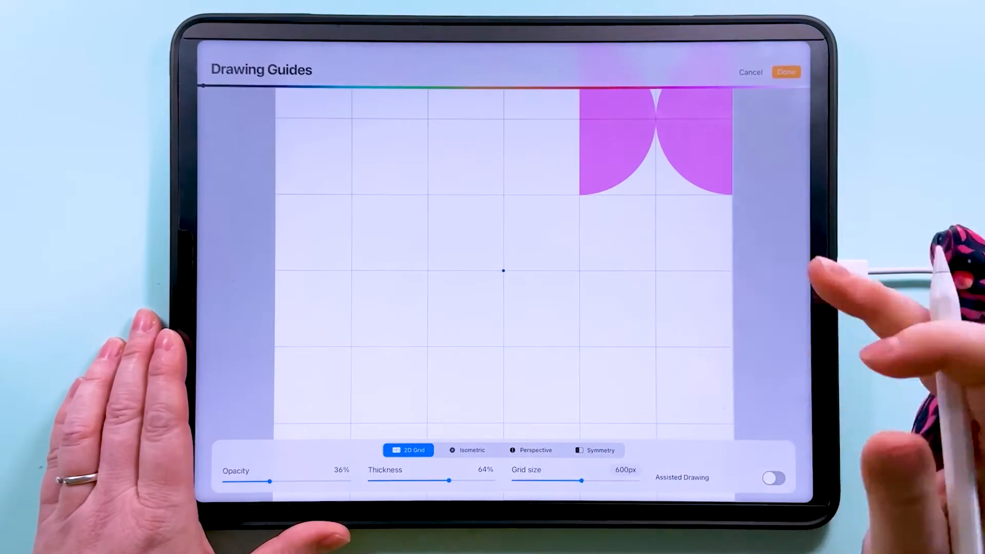
pyautogui.click(625, 470)
pyautogui.write('1200')
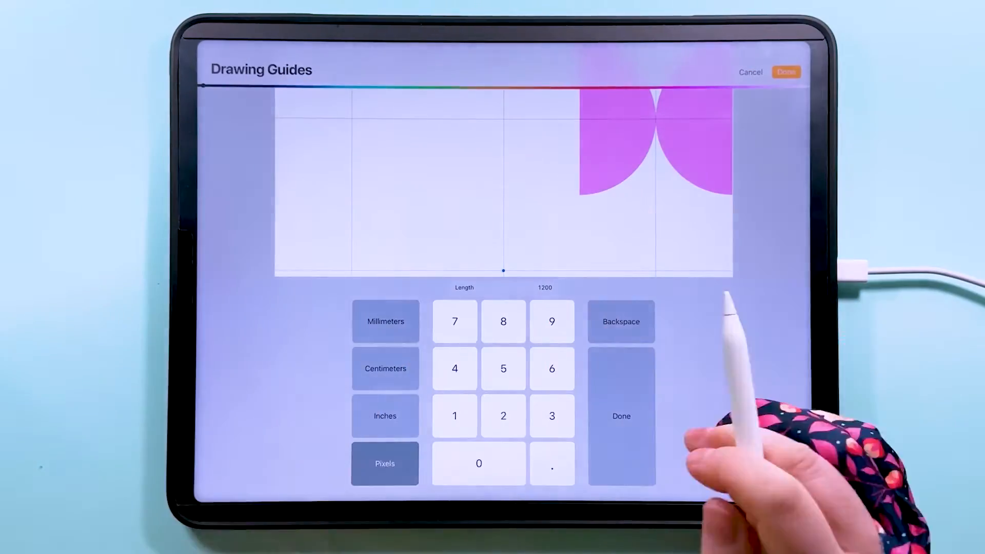
pyautogui.click(552, 368)
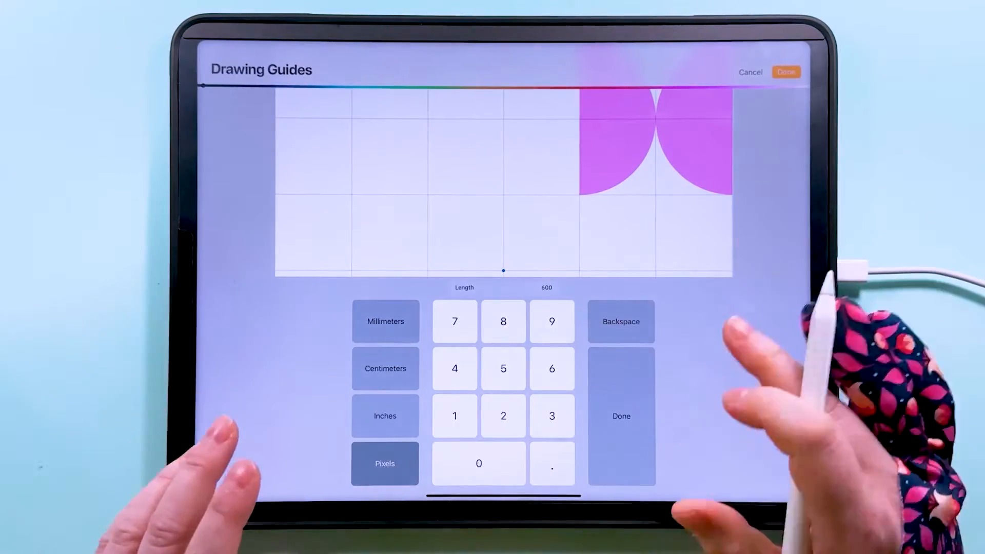
pyautogui.click(786, 71)
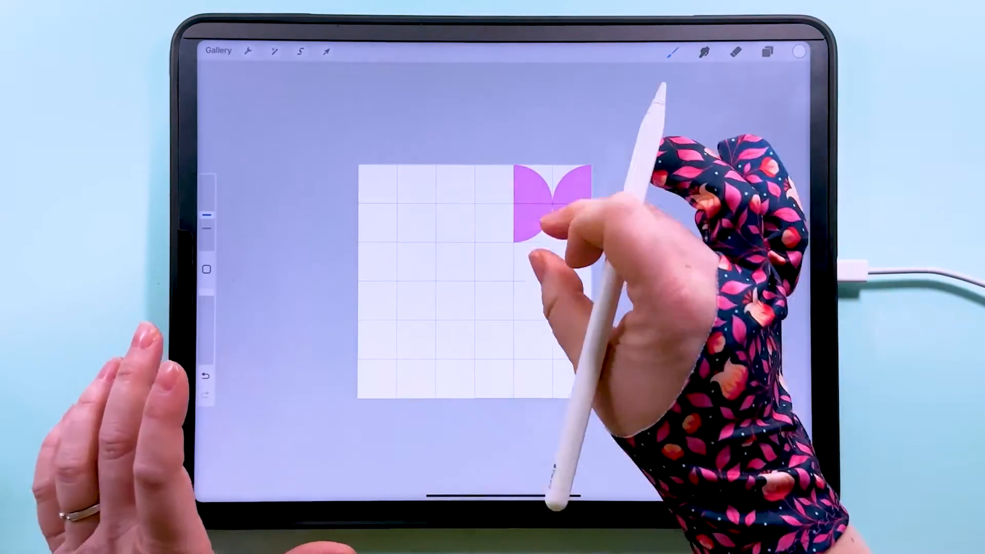
# Step: Duplicate the tile group and snap copies into the bottom-right and bottom-left grid squares
pyautogui.click(767, 53)
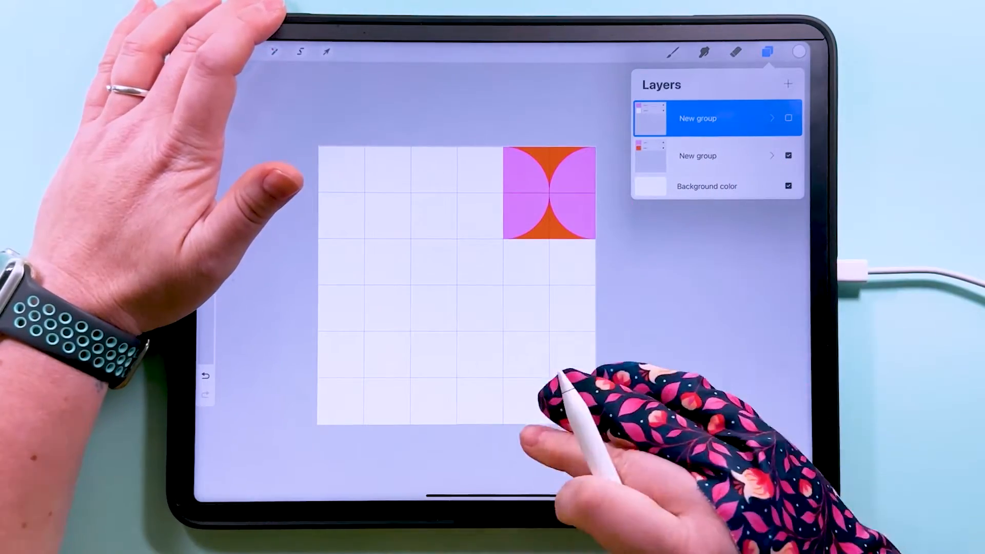
pyautogui.click(325, 51)
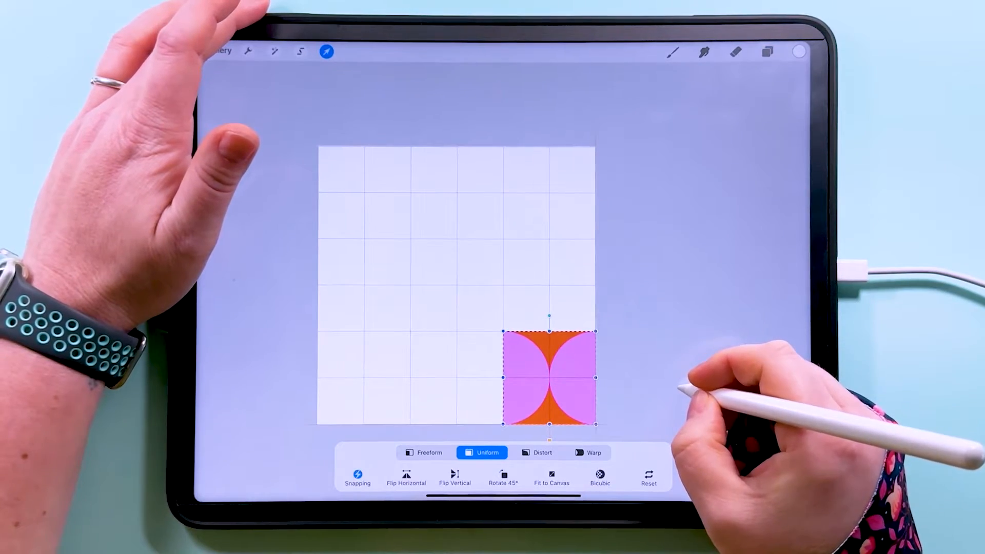
pyautogui.click(767, 53)
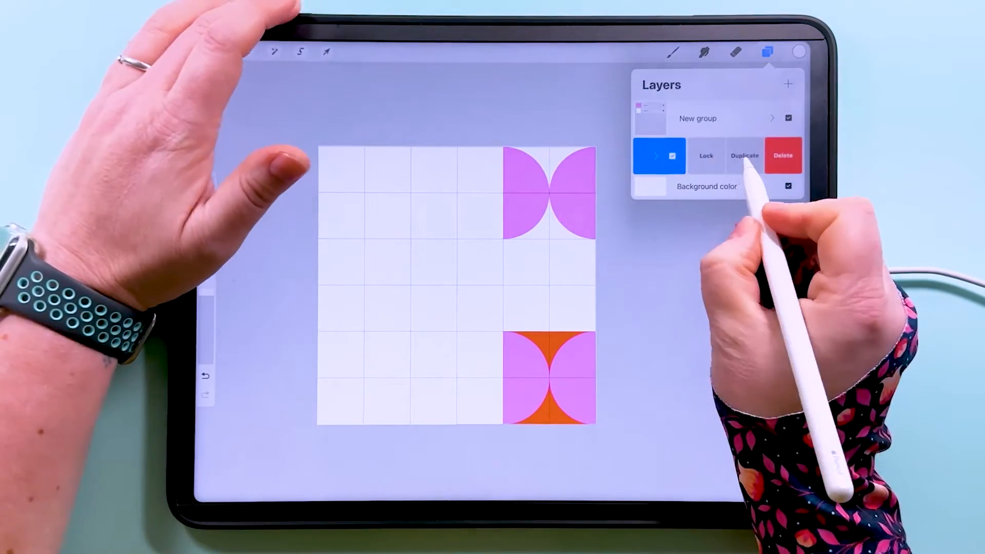
pyautogui.click(325, 51)
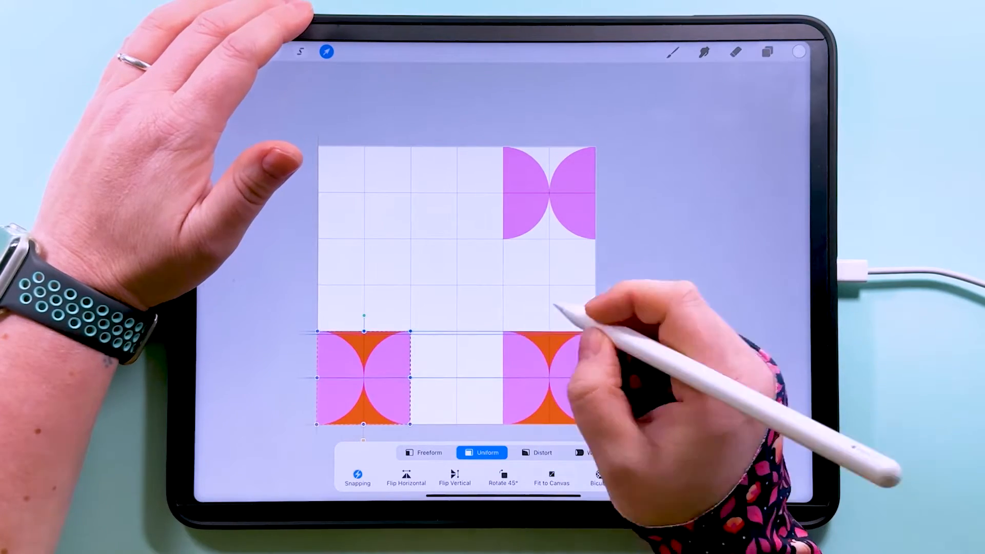
pyautogui.click(767, 52)
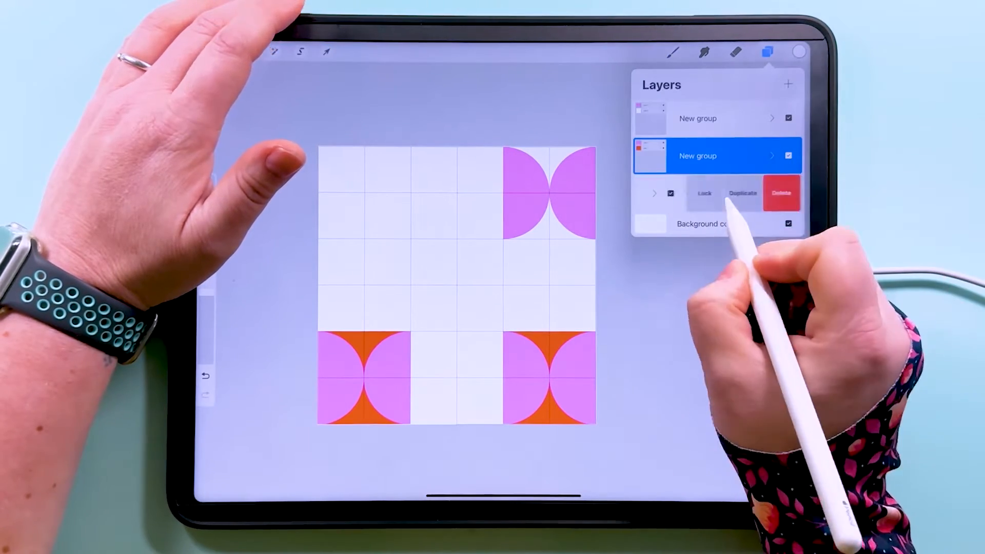
# Step: Duplicate further copies and place them in the canvas centre and top middle squares
pyautogui.click(326, 52)
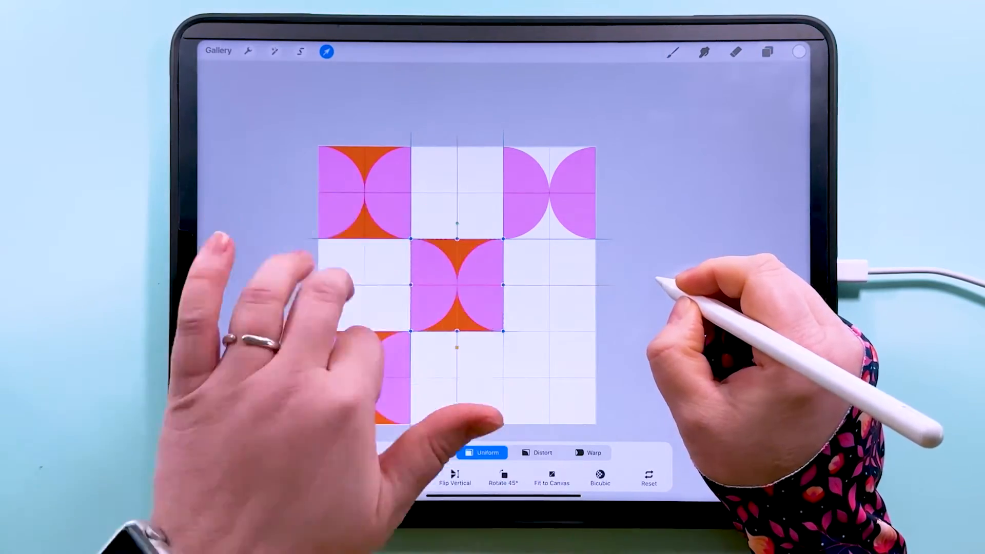
pyautogui.click(768, 52)
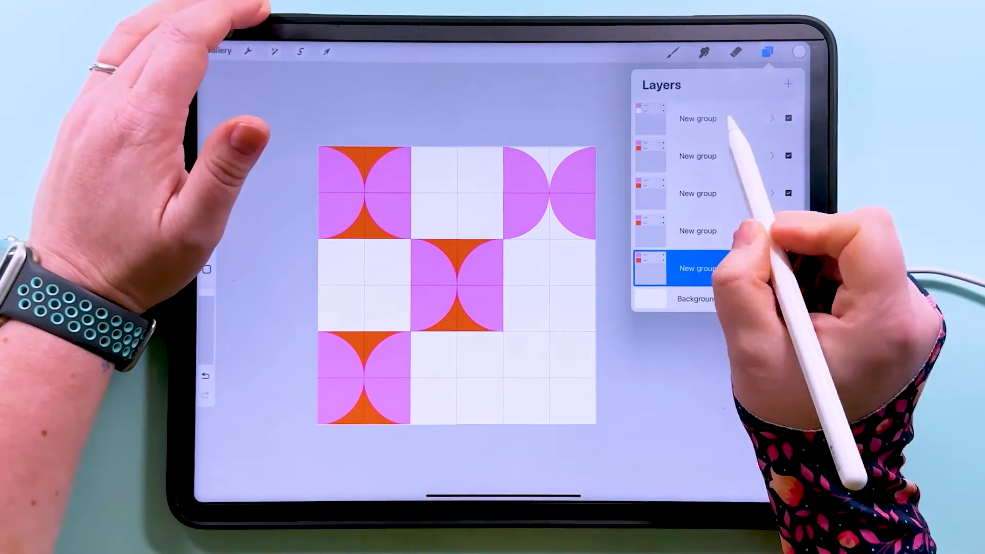
pyautogui.click(326, 51)
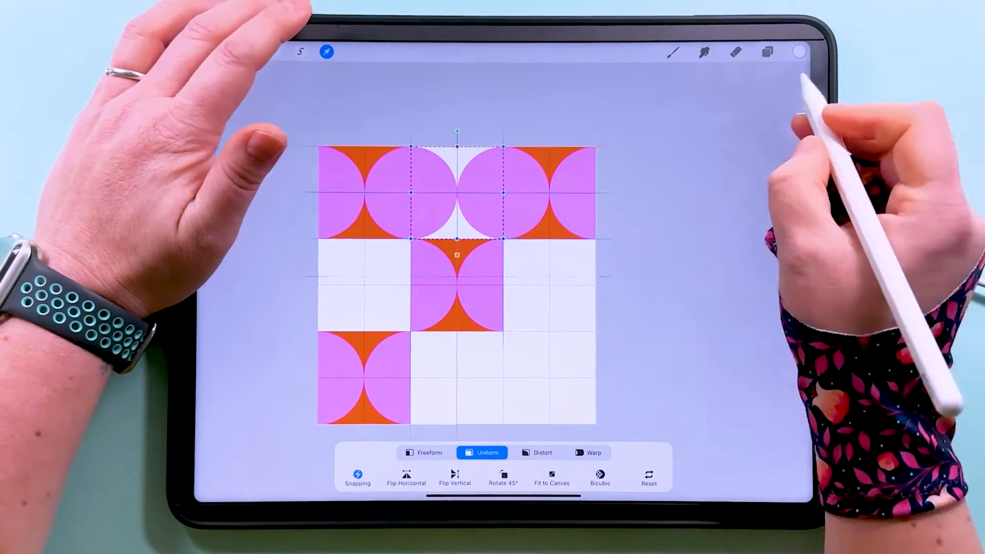
pyautogui.click(768, 52)
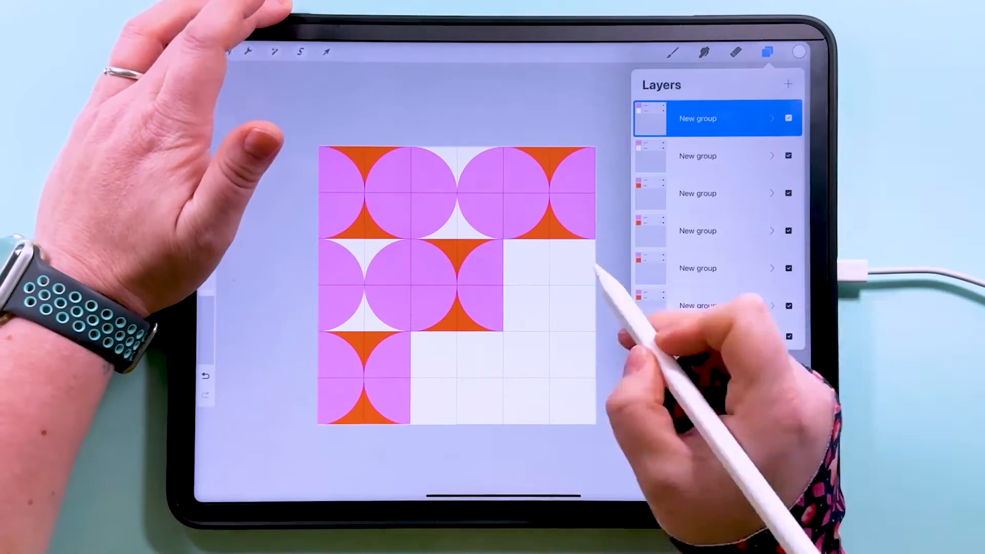
pyautogui.click(329, 52)
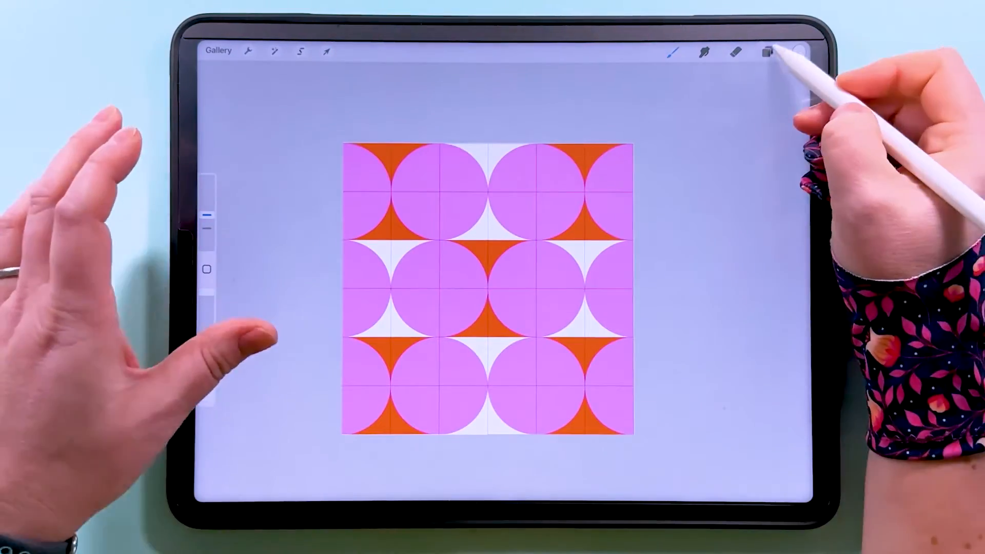
# Step: Identify individual tile groups in the Layers panel, toggling one's visibility to locate it
pyautogui.click(767, 51)
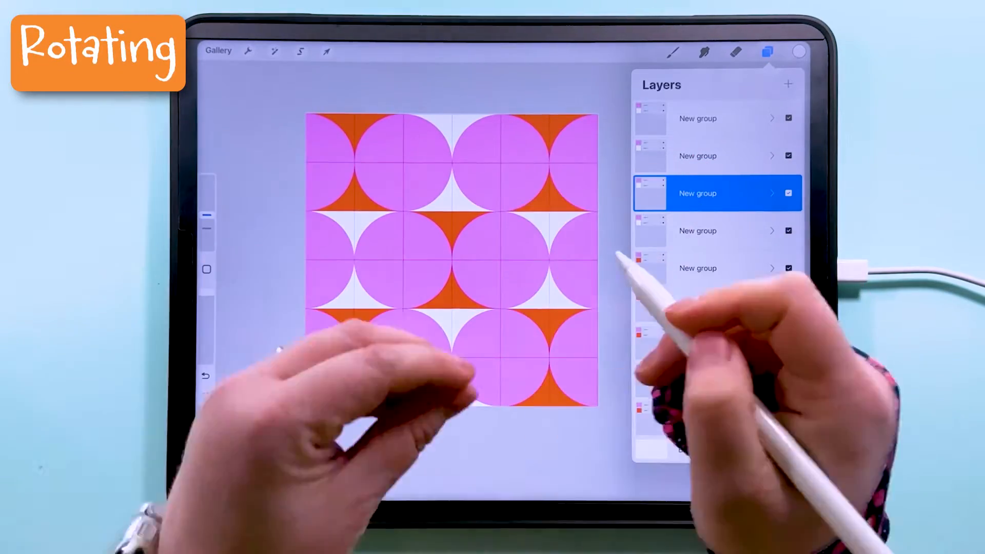
pyautogui.scroll(-3)
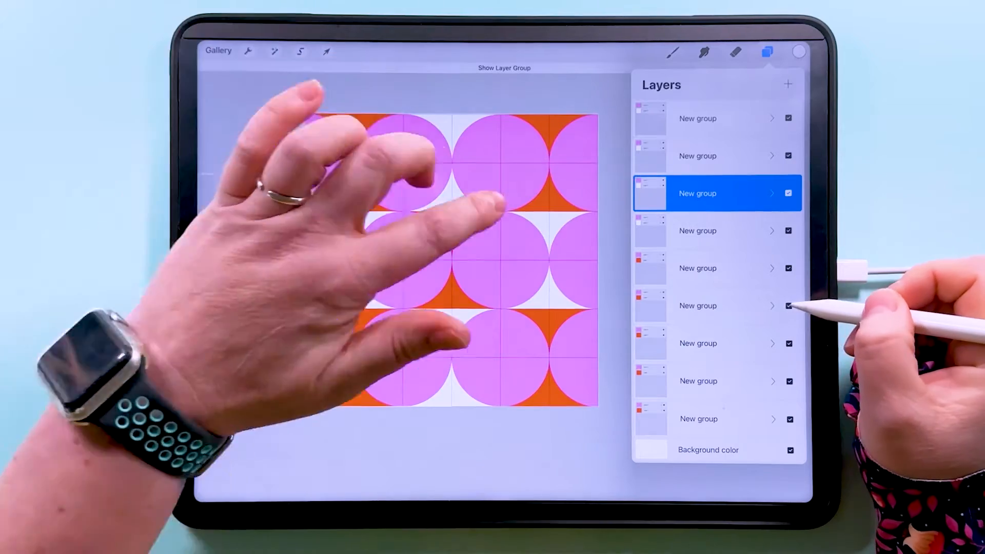
pyautogui.click(716, 305)
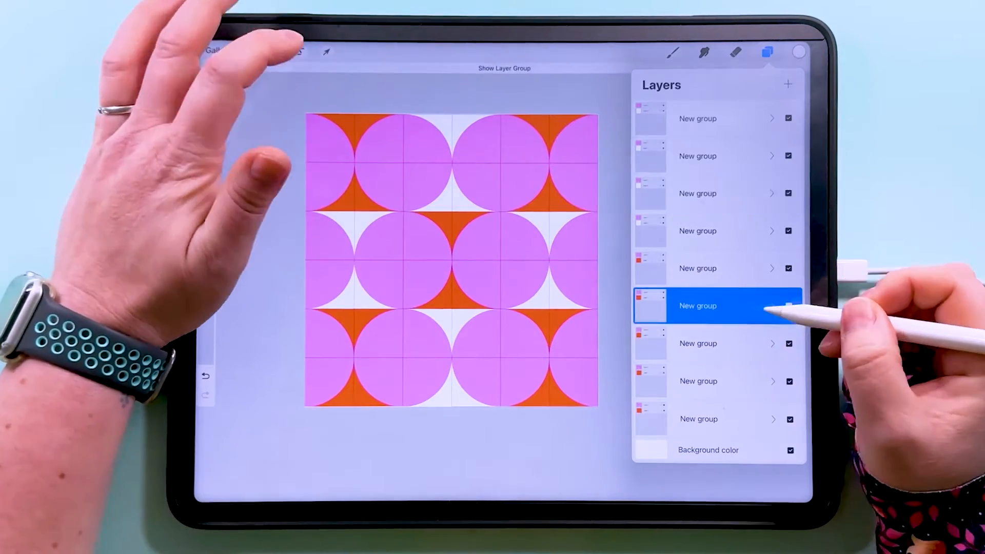
pyautogui.click(326, 52)
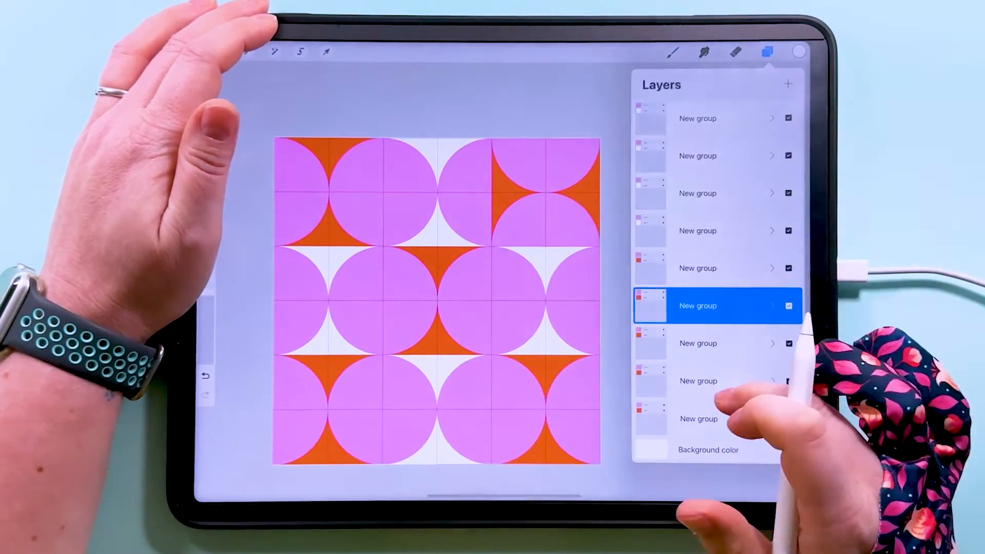
pyautogui.click(789, 380)
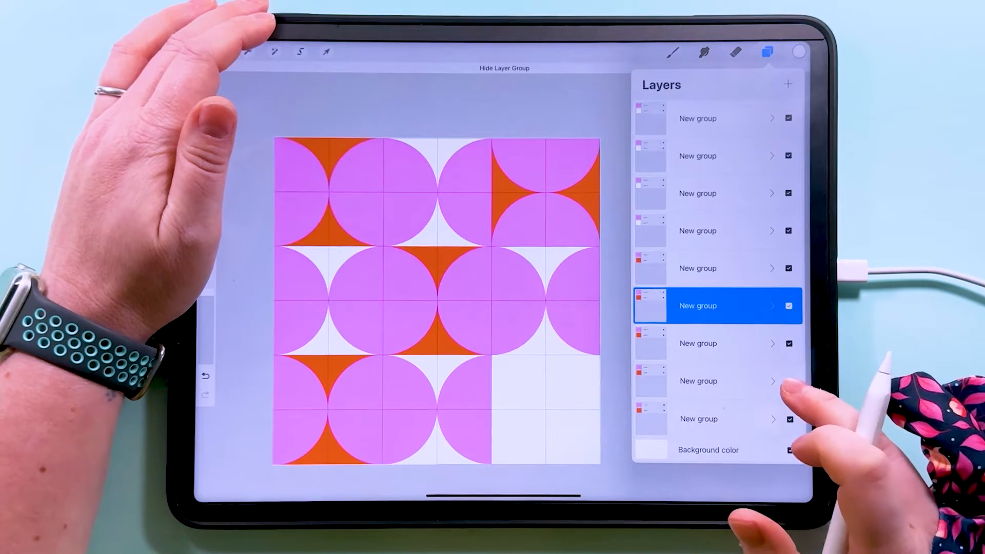
pyautogui.click(790, 382)
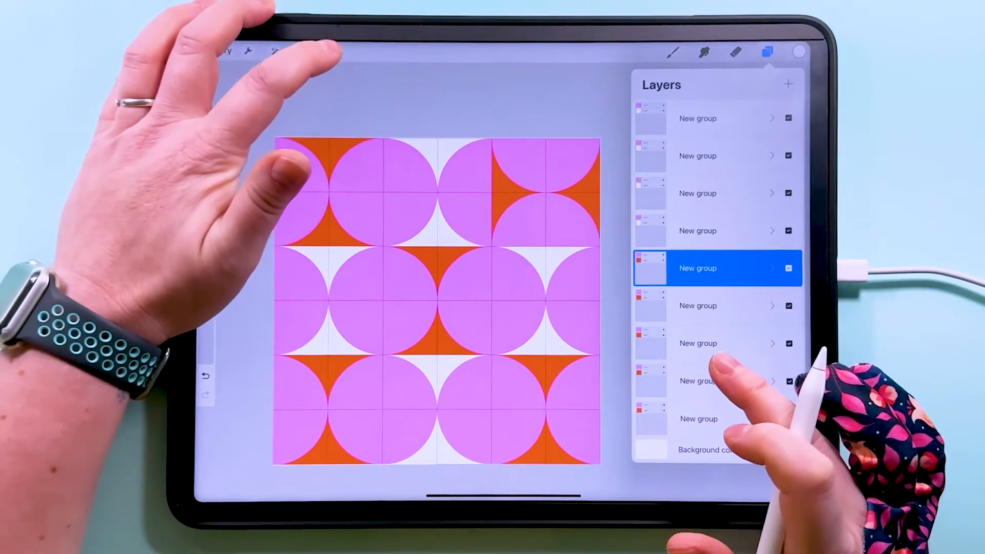
# Step: Rotate the bottom-left, centre-right and middle-left tiles to vary how the half-circles meet
pyautogui.click(326, 52)
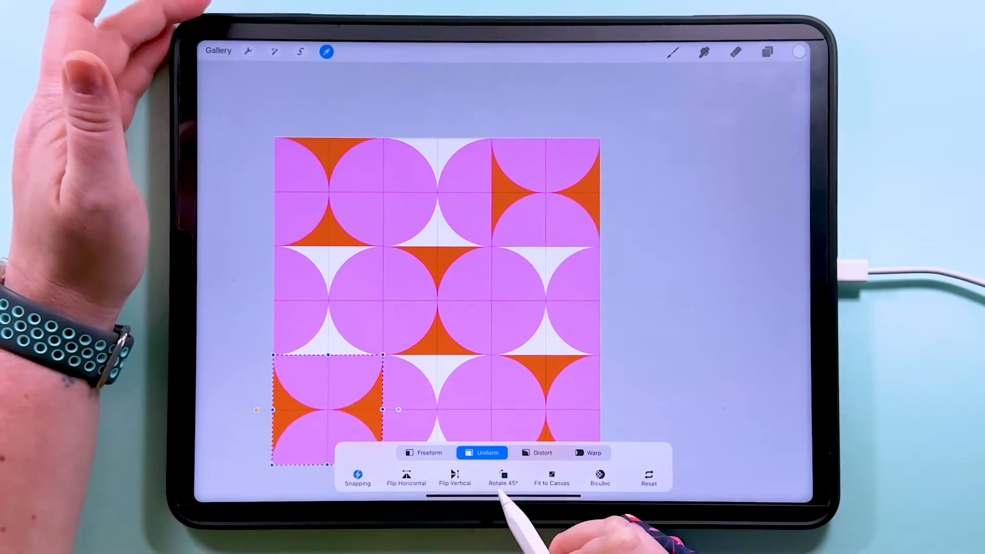
pyautogui.click(766, 51)
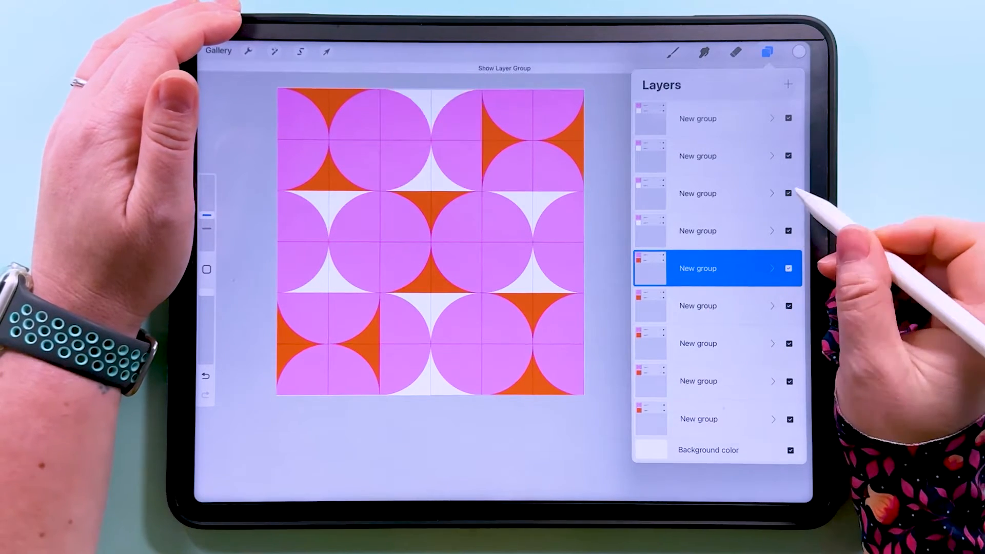
pyautogui.click(697, 193)
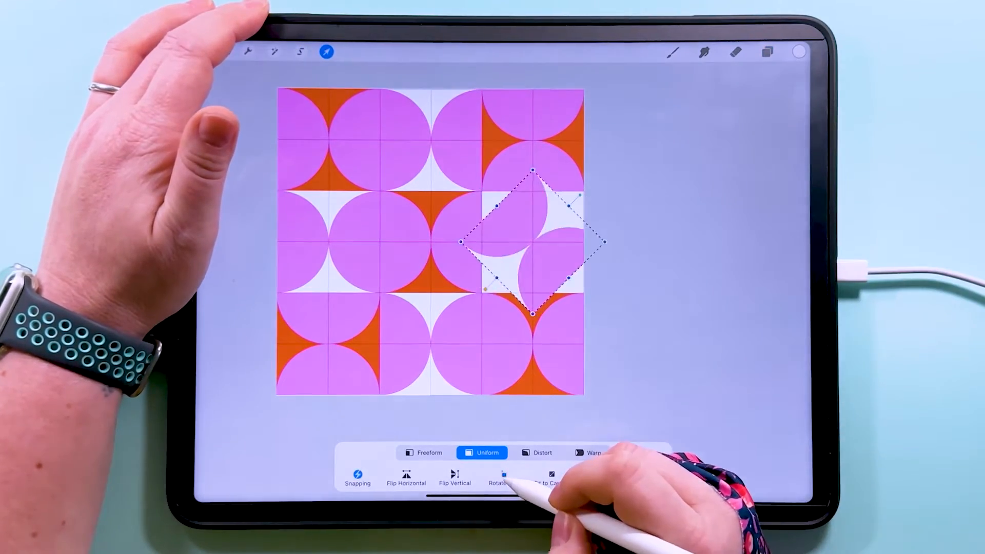
pyautogui.click(765, 52)
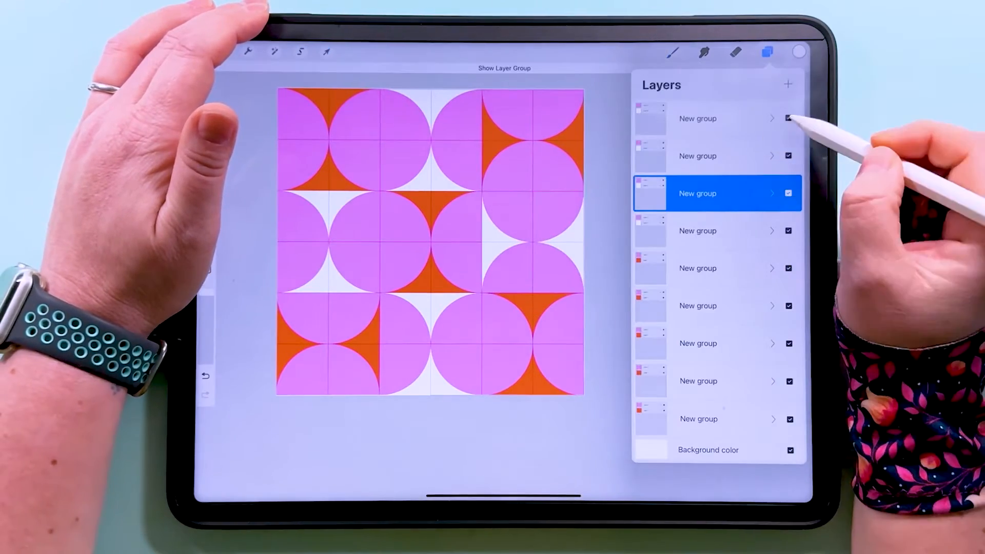
pyautogui.click(326, 51)
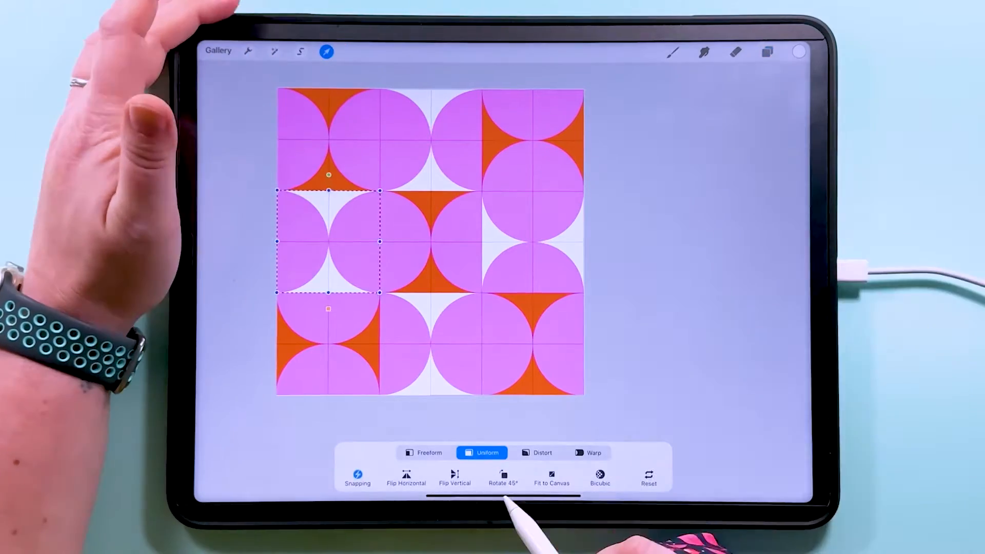
pyautogui.click(767, 52)
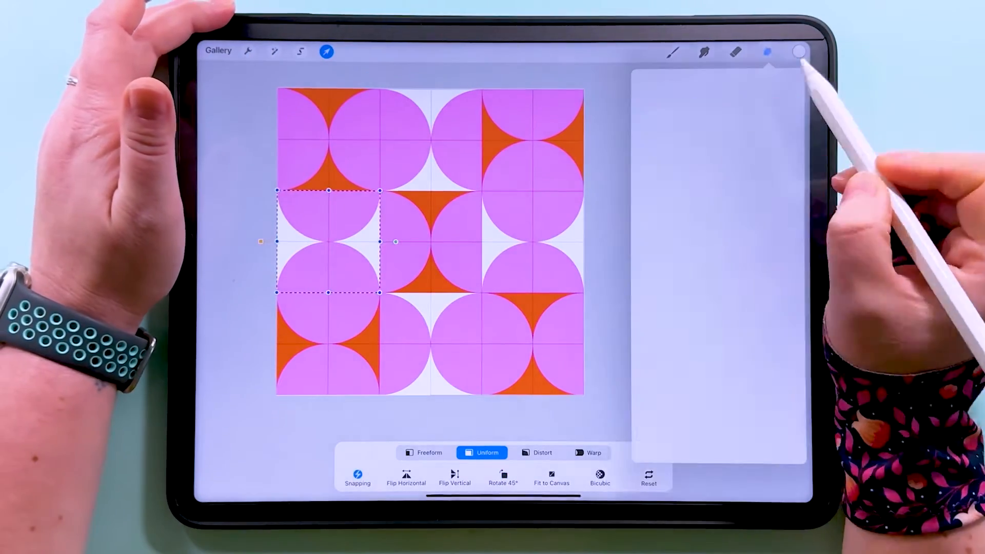
pyautogui.click(767, 51)
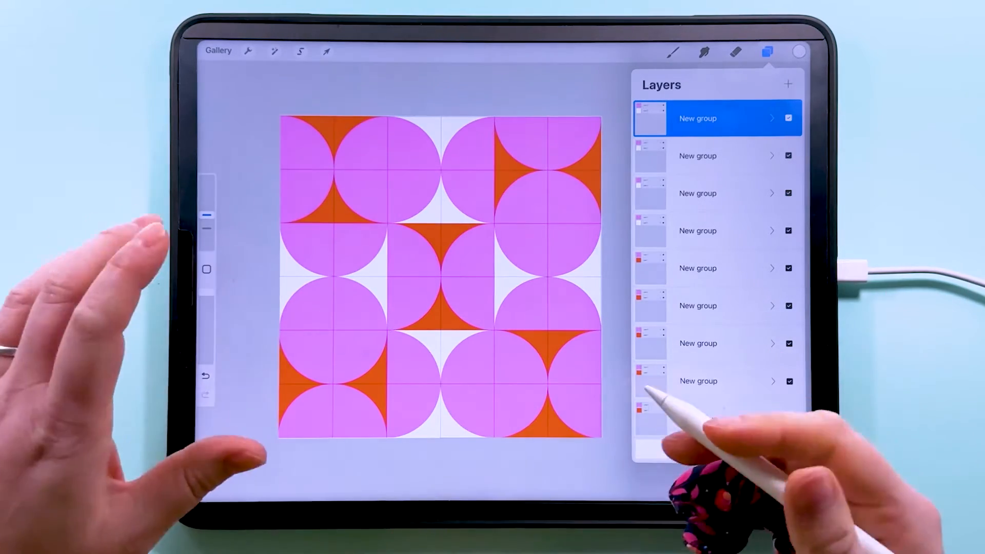
# Step: Turn off the drawing guide, combine all cell groups into one group and hide it
pyautogui.click(247, 51)
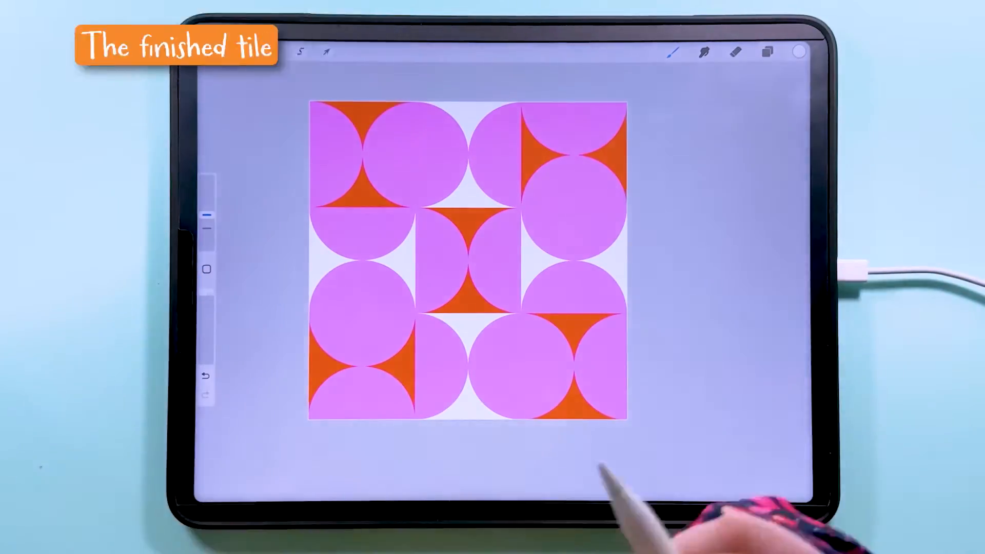
pyautogui.click(767, 52)
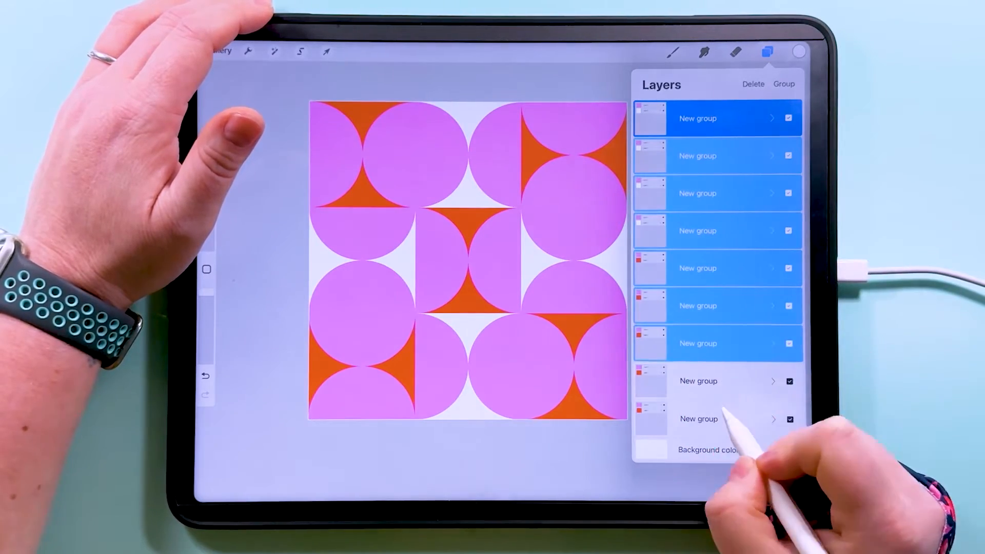
pyautogui.click(783, 83)
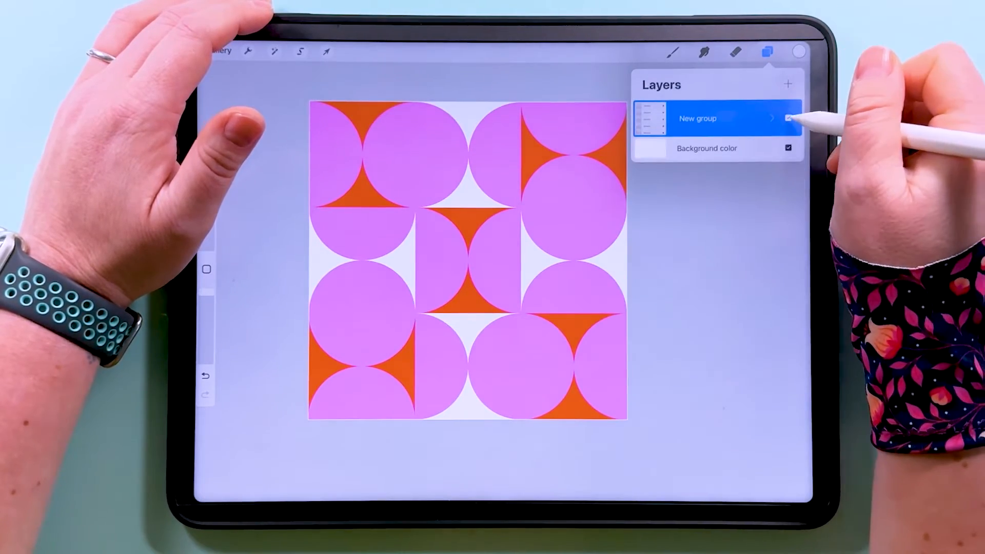
pyautogui.click(788, 118)
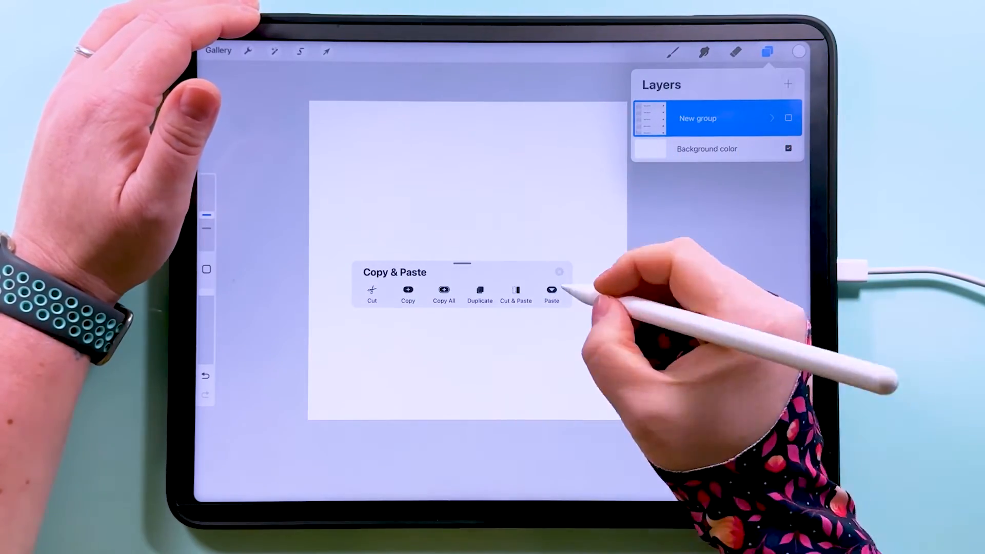
# Step: Paste the tile at quarter size and duplicate it across to form the top row
pyautogui.click(551, 293)
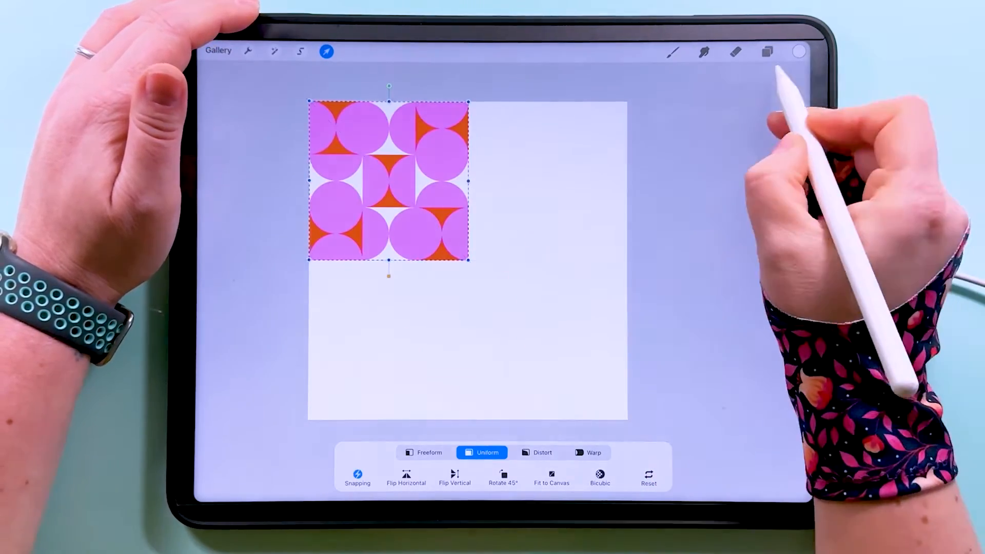
pyautogui.click(767, 52)
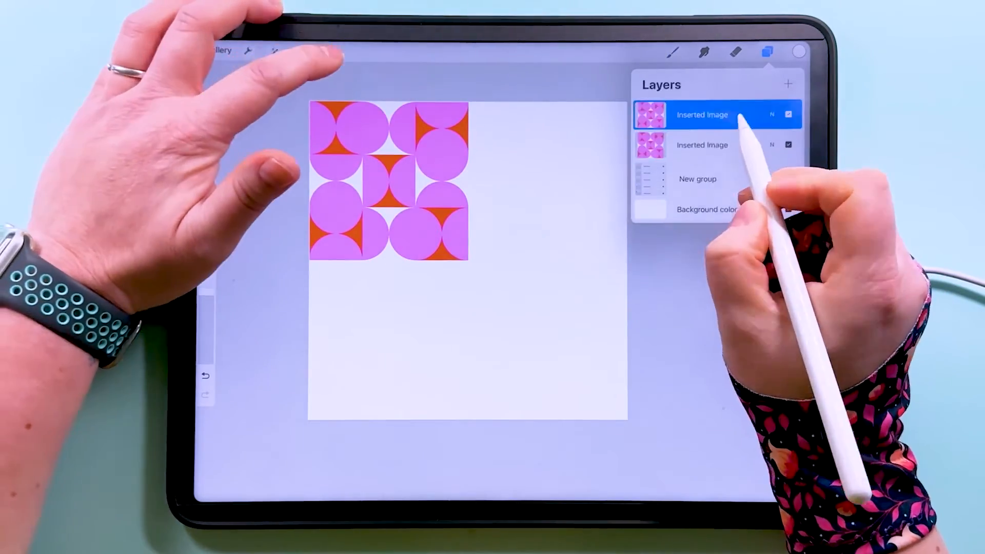
pyautogui.click(248, 51)
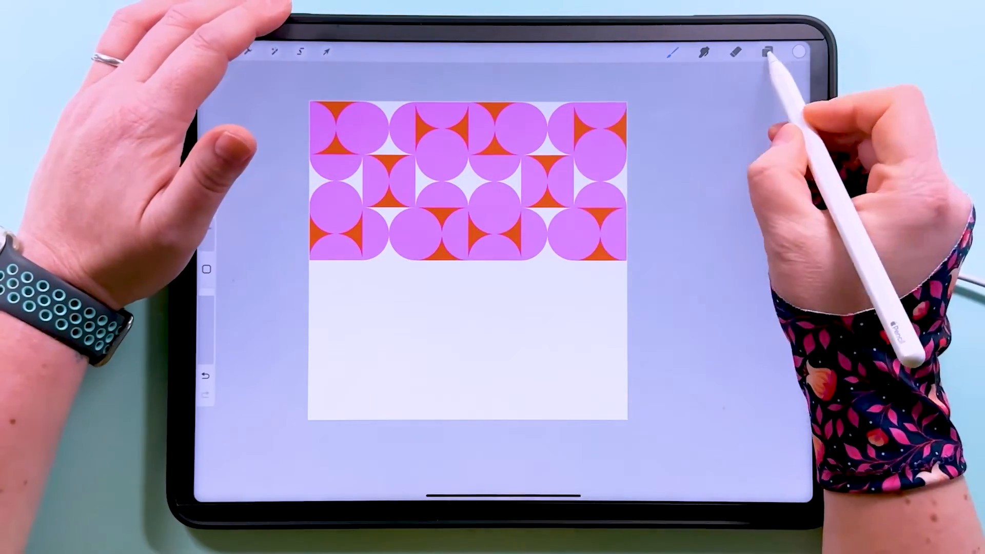
# Step: Duplicate the top row and move the copy into the bottom half for a two-by-two repeat
pyautogui.click(766, 52)
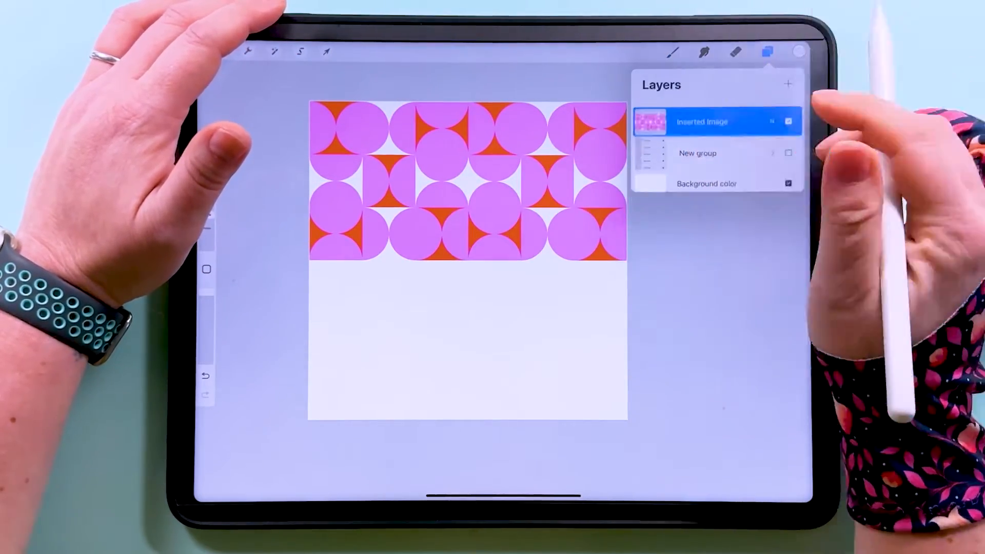
pyautogui.click(327, 52)
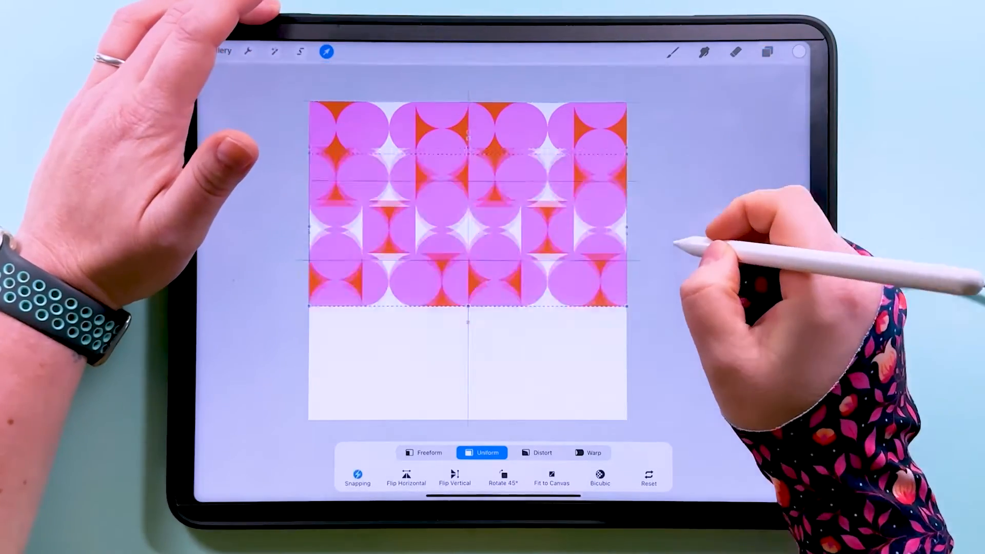
pyautogui.click(765, 53)
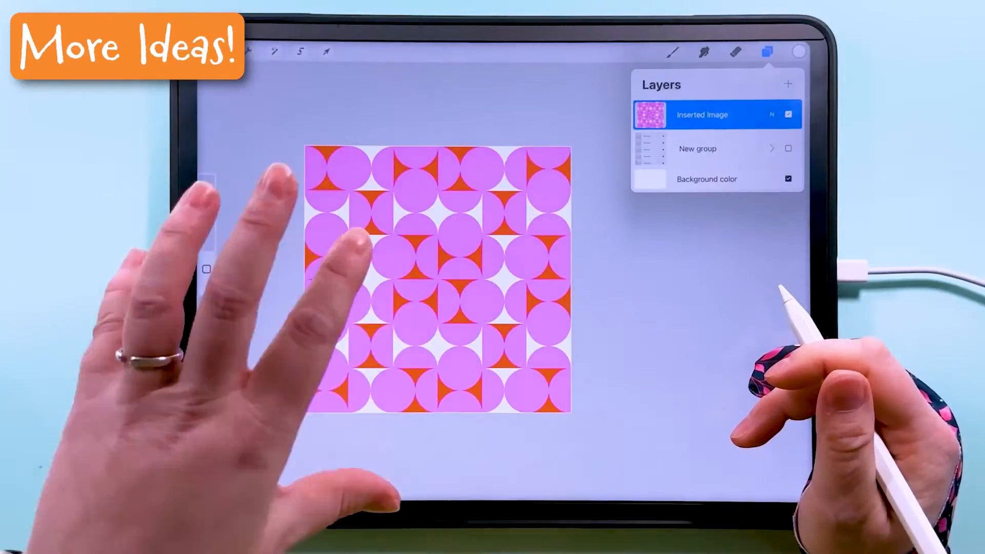
# Step: Hide the two-by-two repeat, paste the full-size tile and add a quarter-size copy in the top-left
pyautogui.click(788, 114)
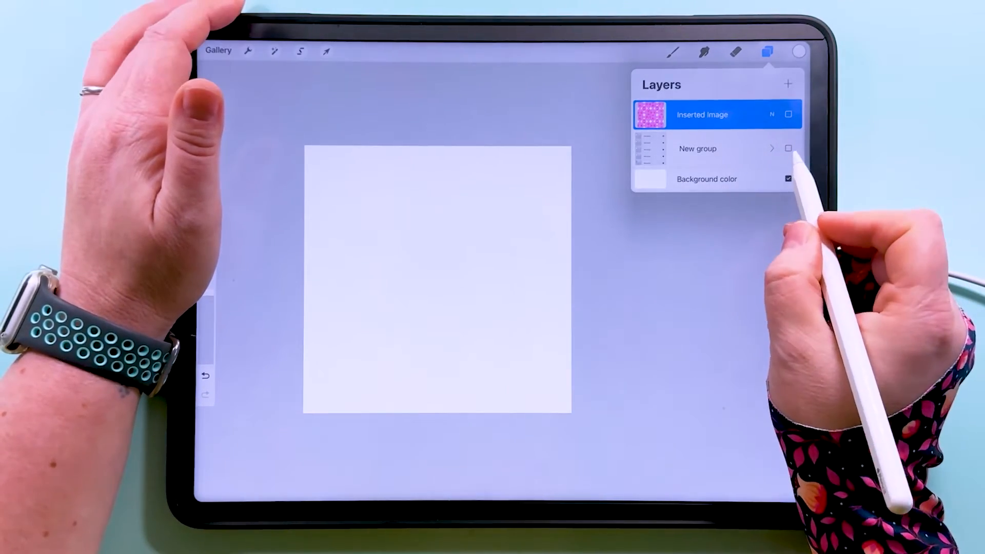
pyautogui.click(788, 148)
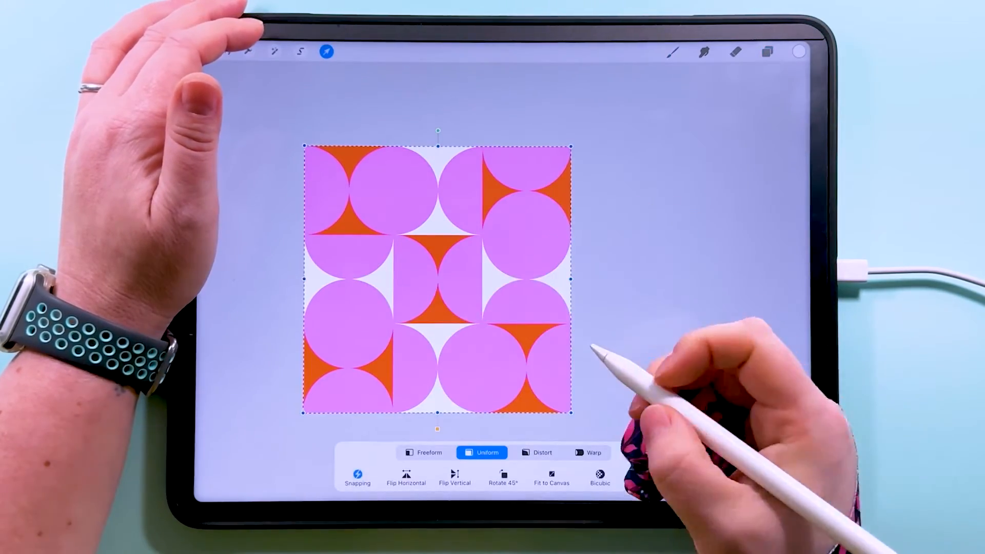
pyautogui.click(767, 52)
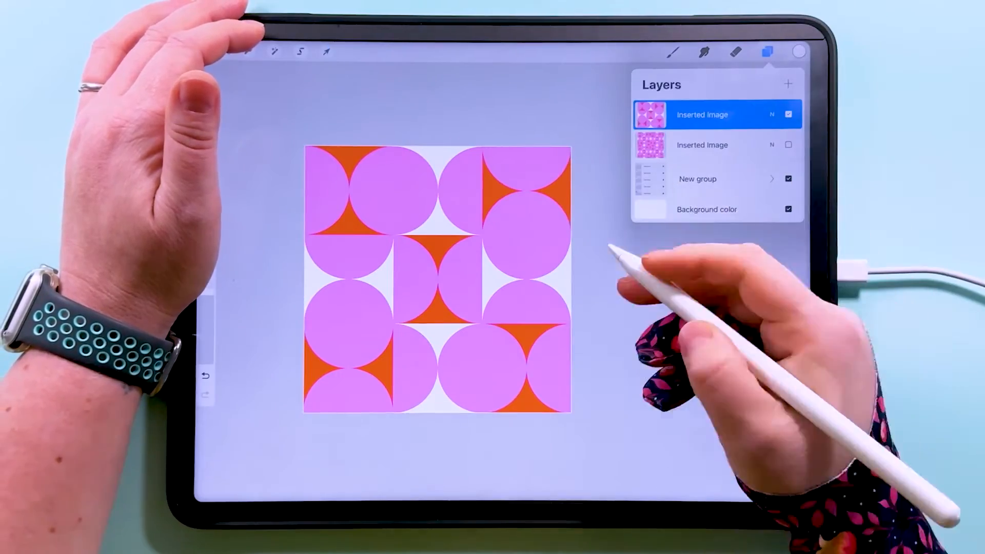
pyautogui.click(326, 52)
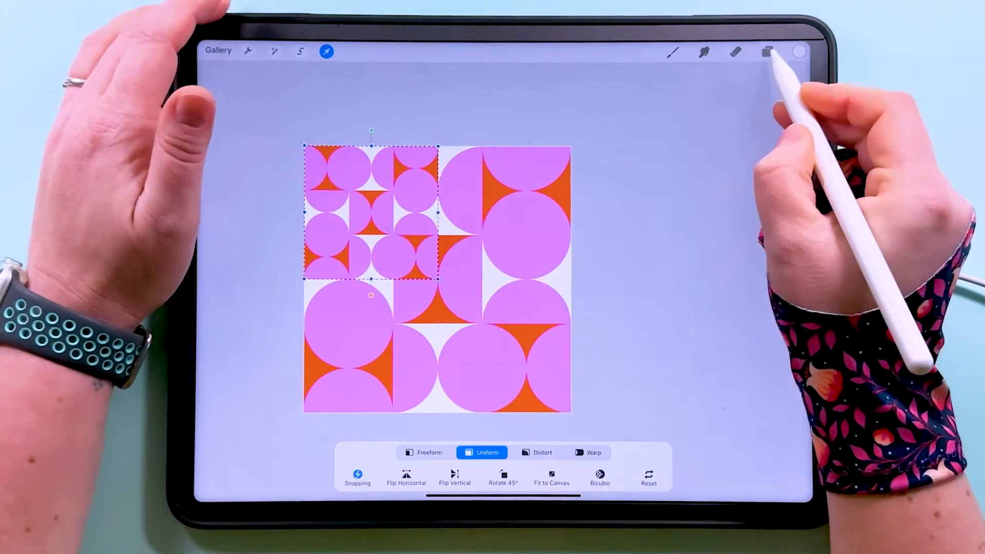
# Step: Duplicate the quarter-size tile and place the copy in the bottom-right quarter
pyautogui.click(766, 51)
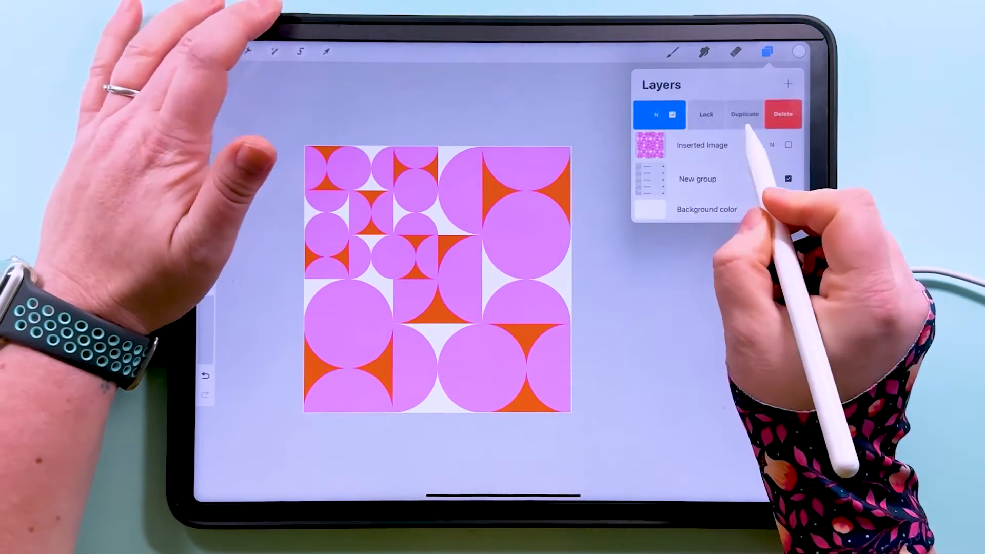
pyautogui.click(326, 52)
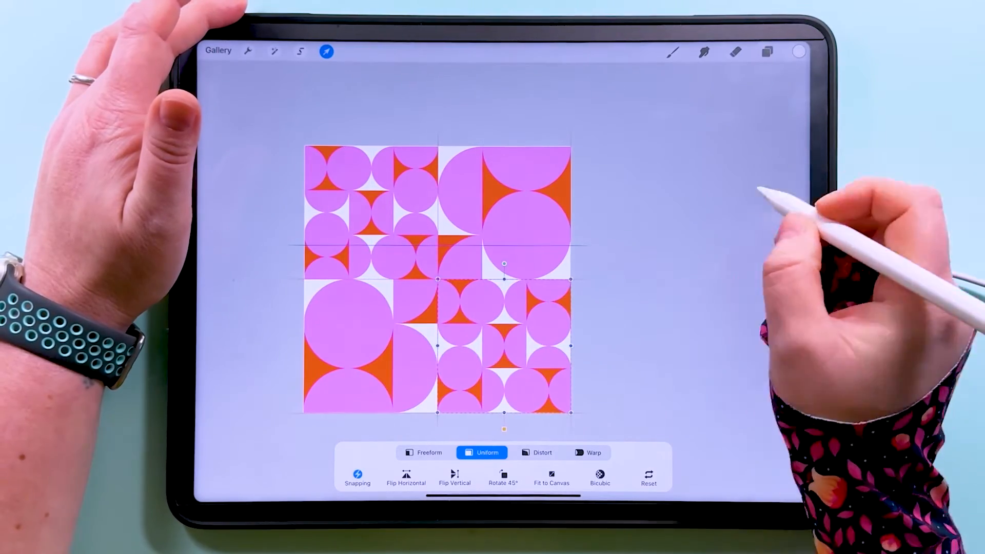
pyautogui.click(766, 52)
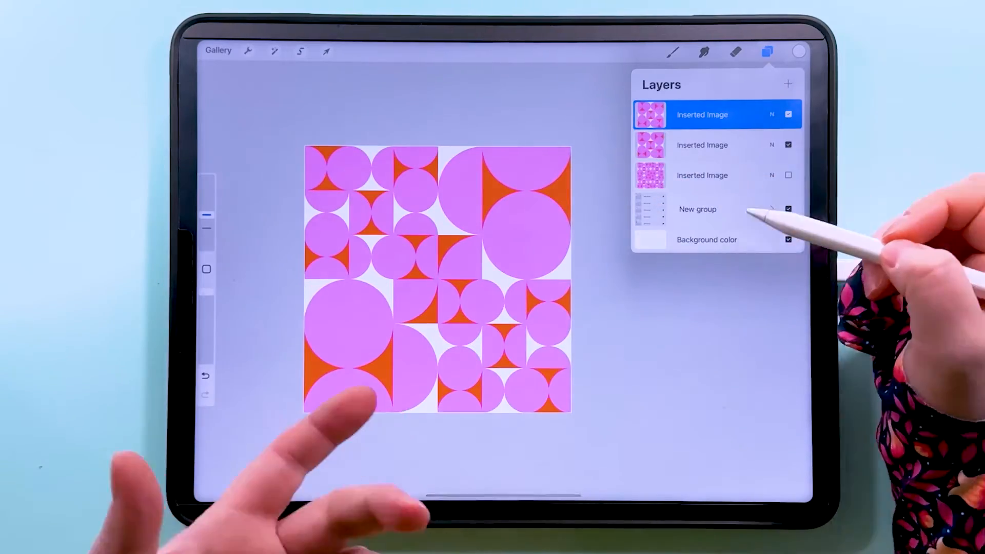
# Step: Toggle the corner copies' visibility to compare the variation with the plain tile
pyautogui.click(788, 114)
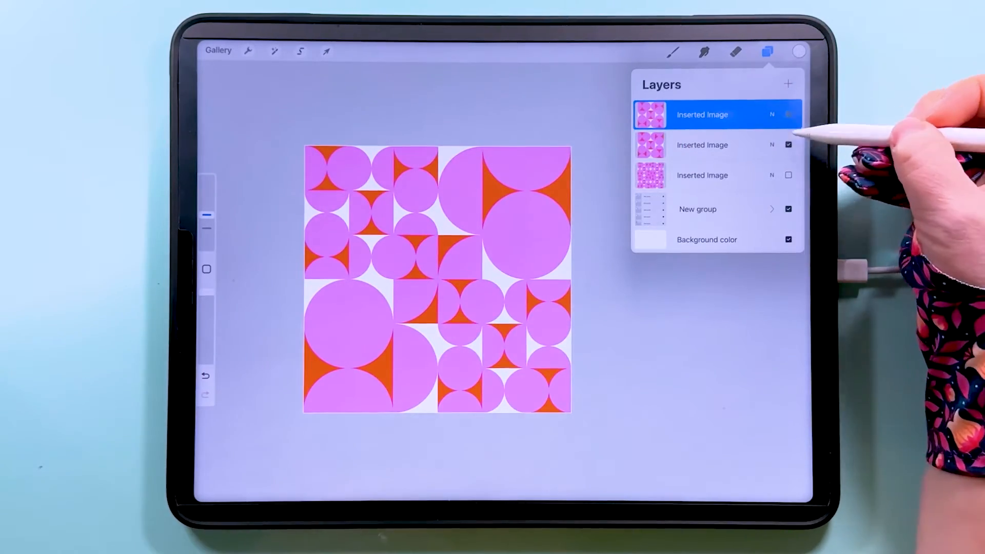
pyautogui.click(788, 114)
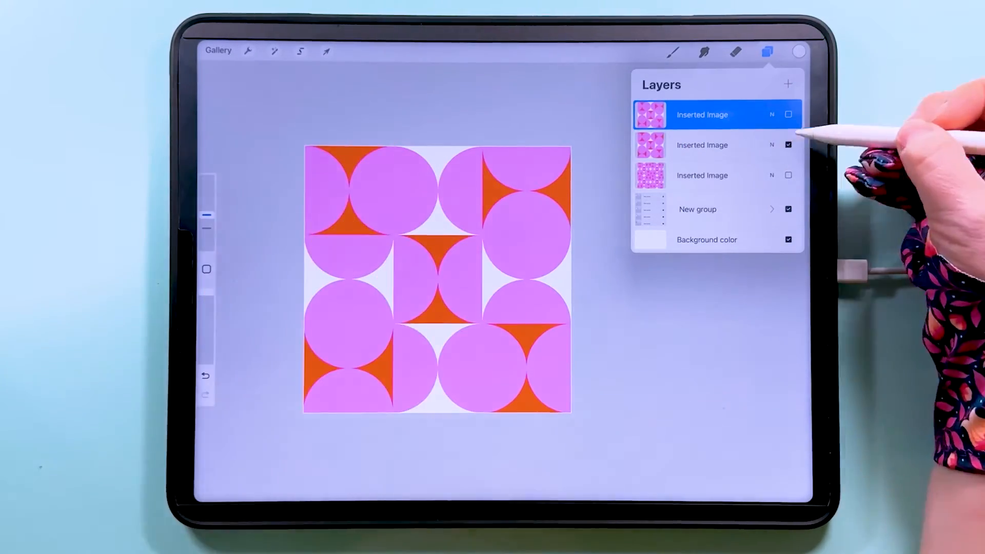
pyautogui.click(788, 114)
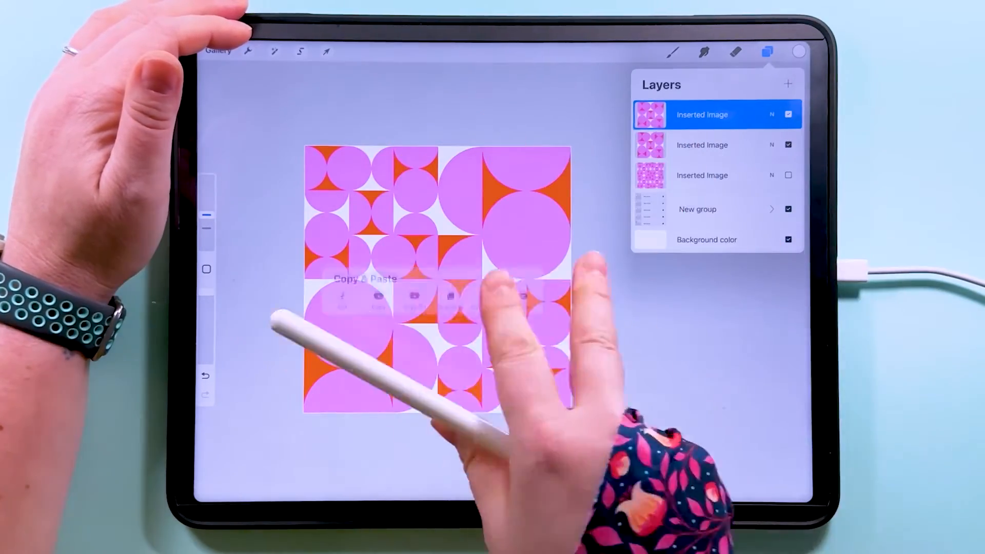
# Step: Paste a scaled copy of the variation to build a denser small-scale repeat arrangement
pyautogui.click(326, 51)
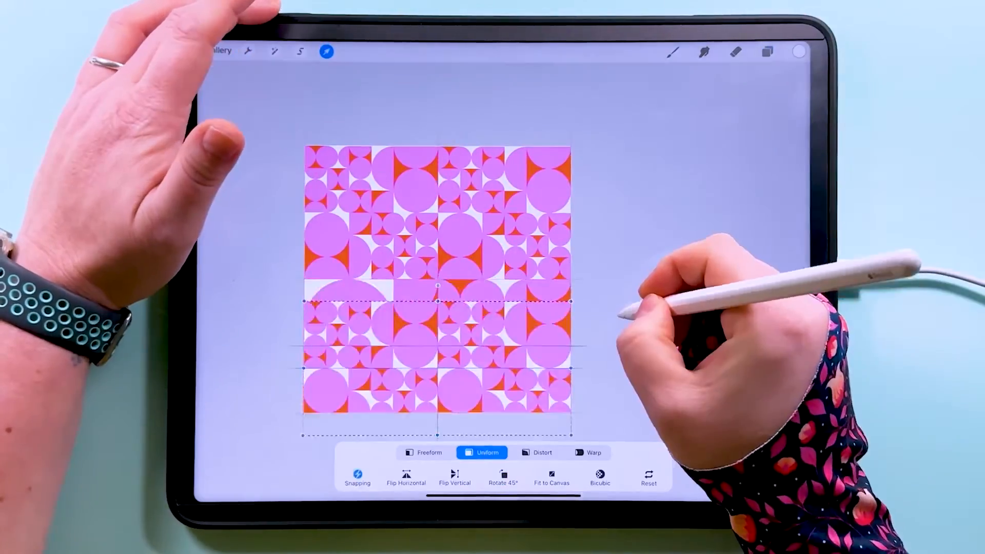
pyautogui.click(767, 51)
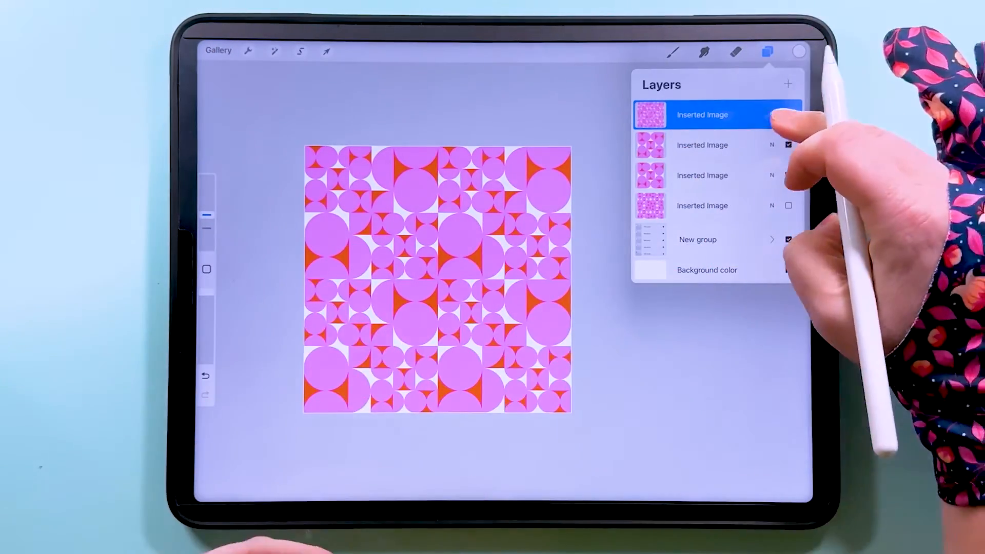
# Step: Toggle the dense, two-by-two and corner variation layers to compare the versions
pyautogui.click(788, 114)
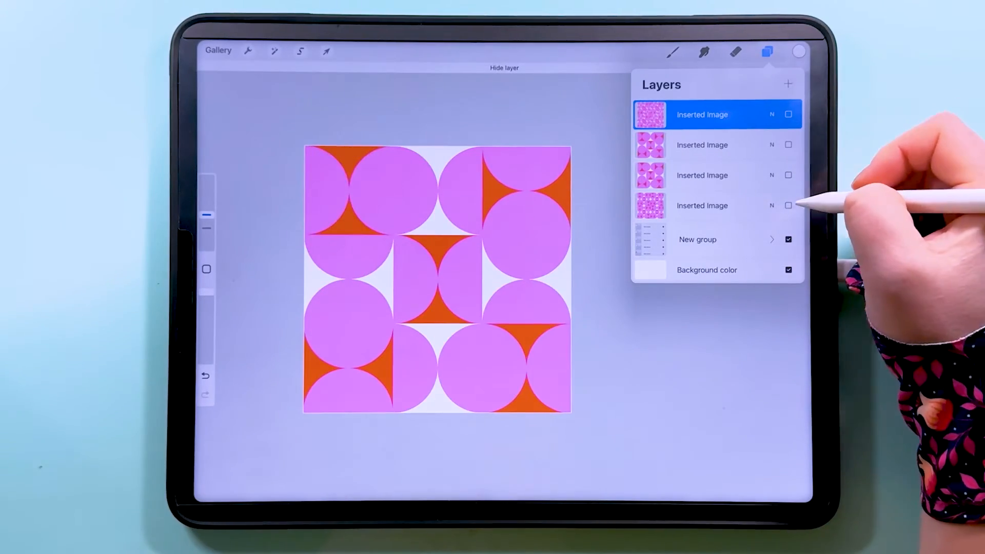
pyautogui.click(788, 206)
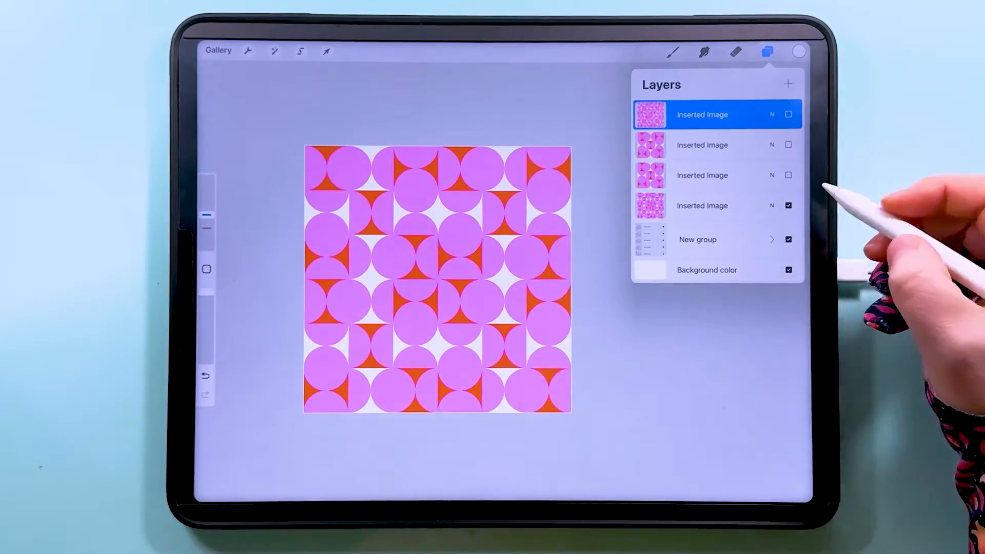
pyautogui.click(788, 205)
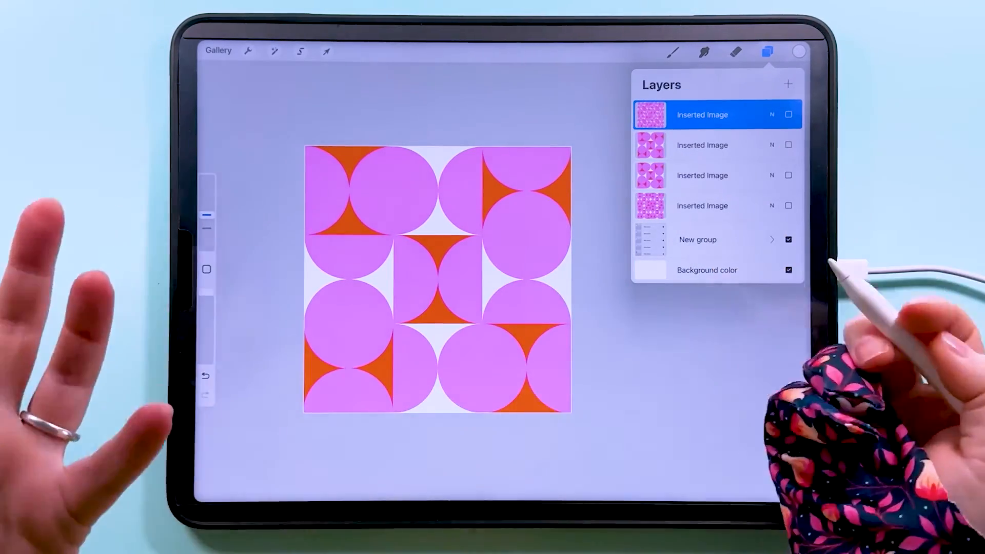
pyautogui.click(327, 52)
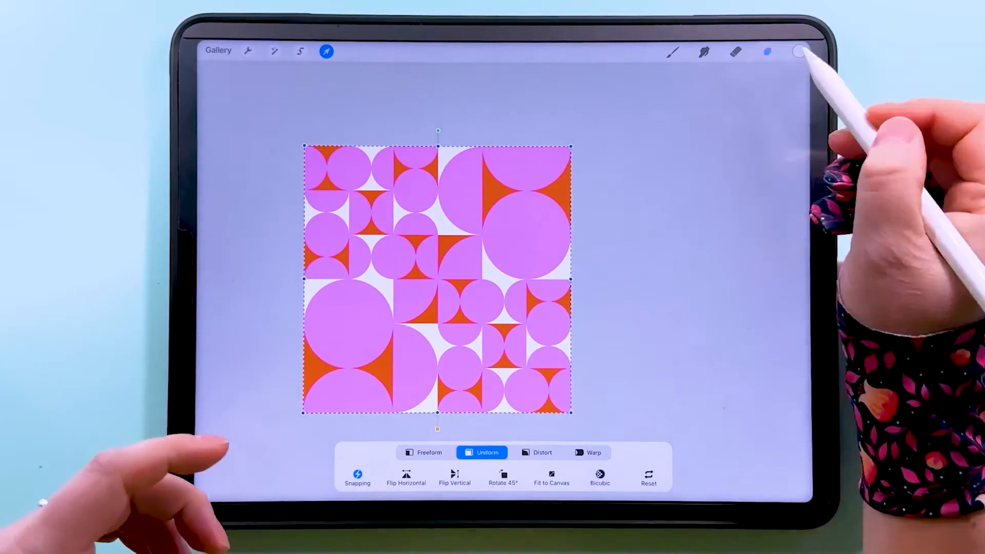
pyautogui.click(768, 51)
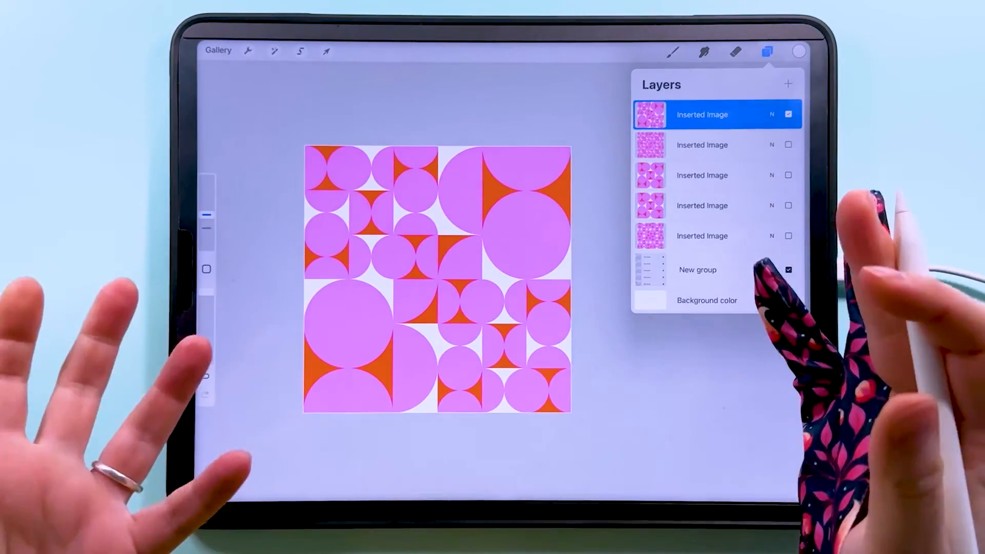